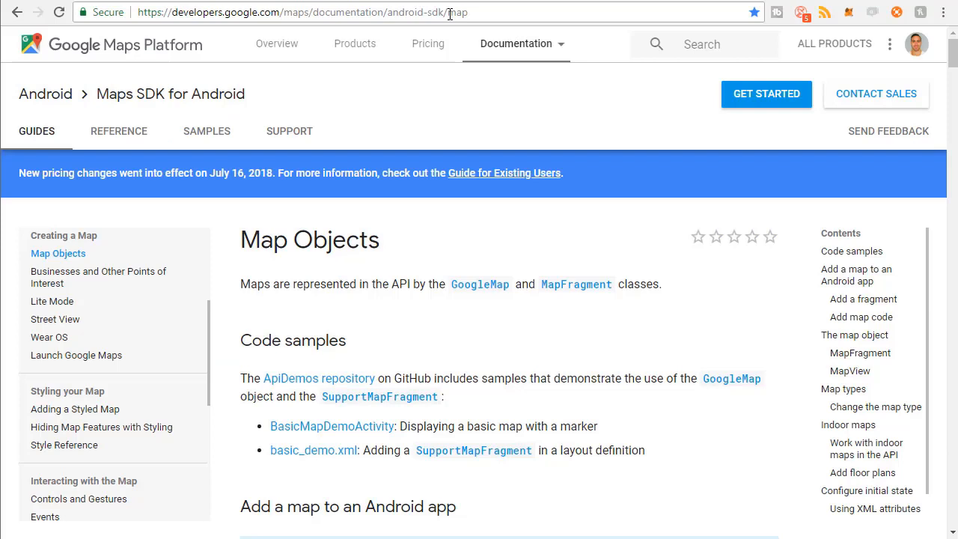
{"action": "mouse_move", "coordinate": [550, 223]}
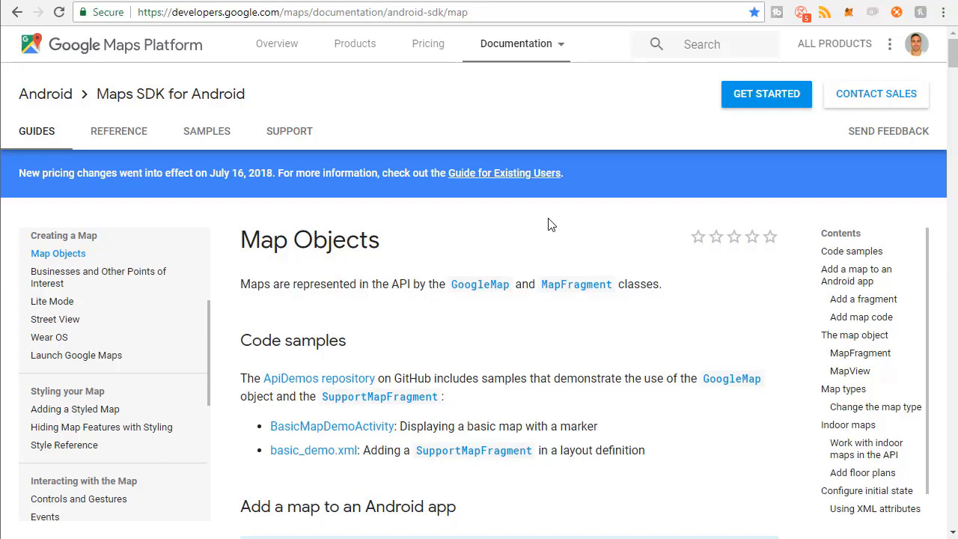
{"action": "mouse_move", "coordinate": [382, 27]}
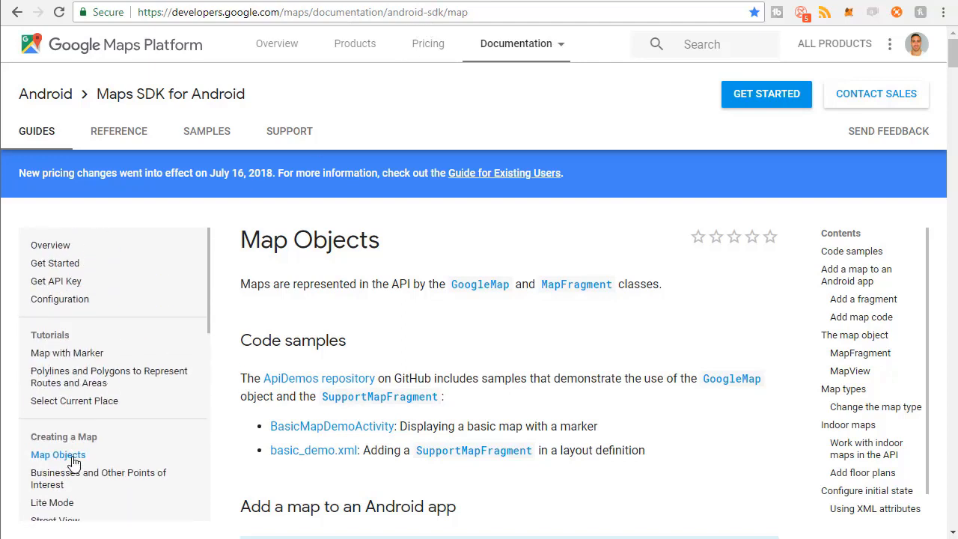
Step: Scroll the Map Objects guide down to 'The map object' section on MapFragment and MapView
{"action": "scroll", "scroll_direction": "down", "scroll_amount": 3}
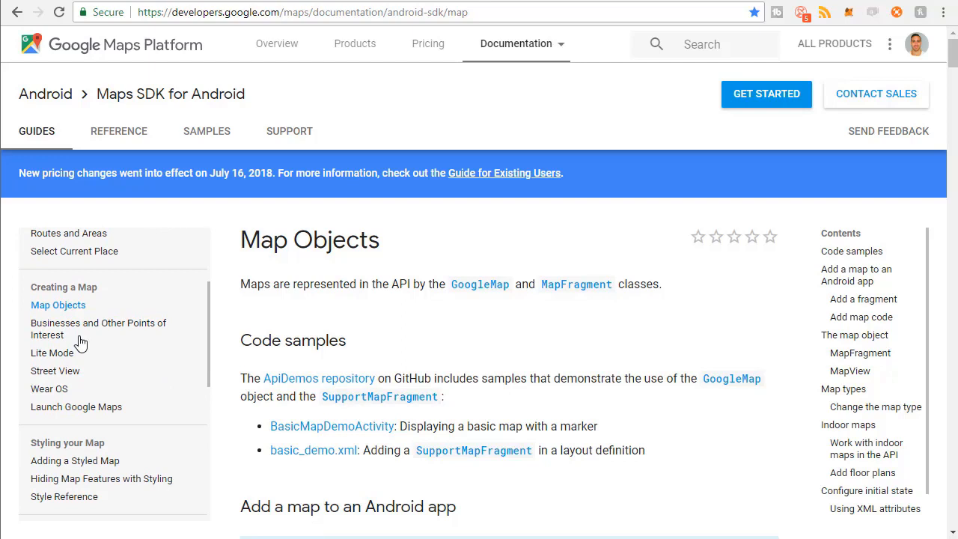
{"action": "mouse_move", "coordinate": [73, 286]}
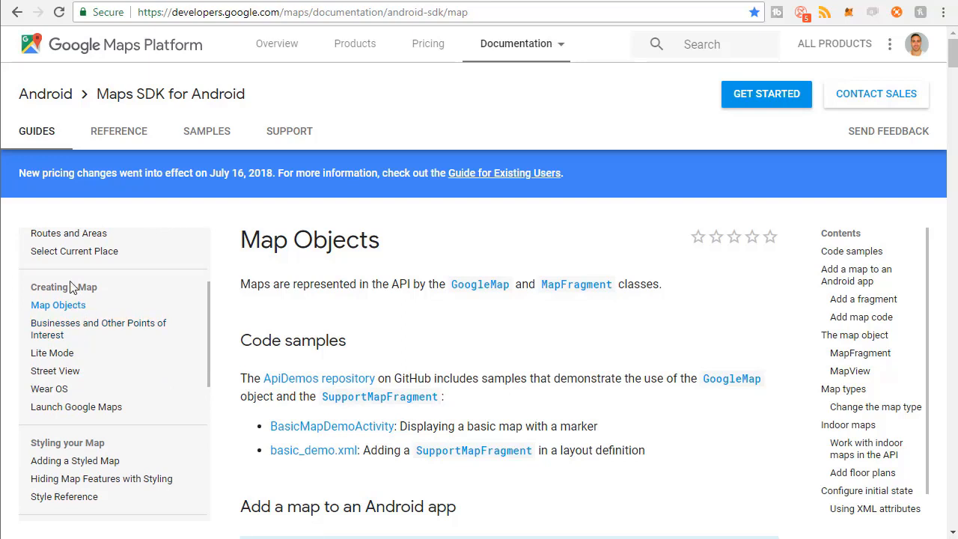
{"action": "left_click", "coordinate": [58, 304]}
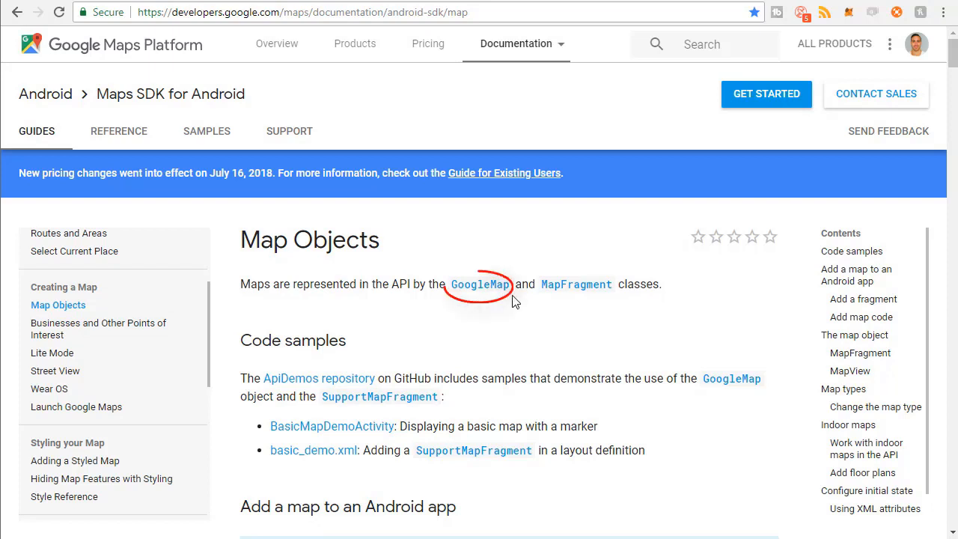
{"action": "scroll", "scroll_direction": "down", "scroll_amount": 3}
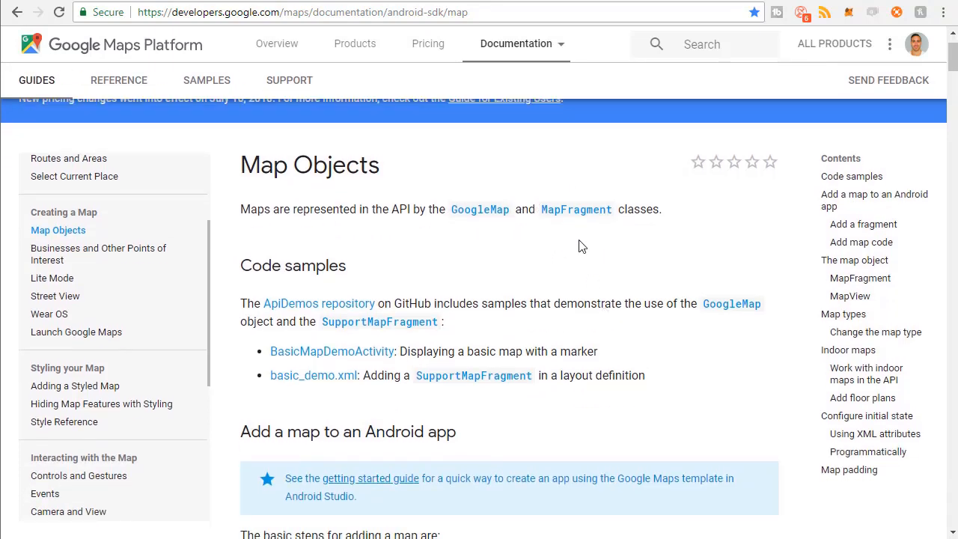
{"action": "scroll", "scroll_direction": "down", "scroll_amount": 3}
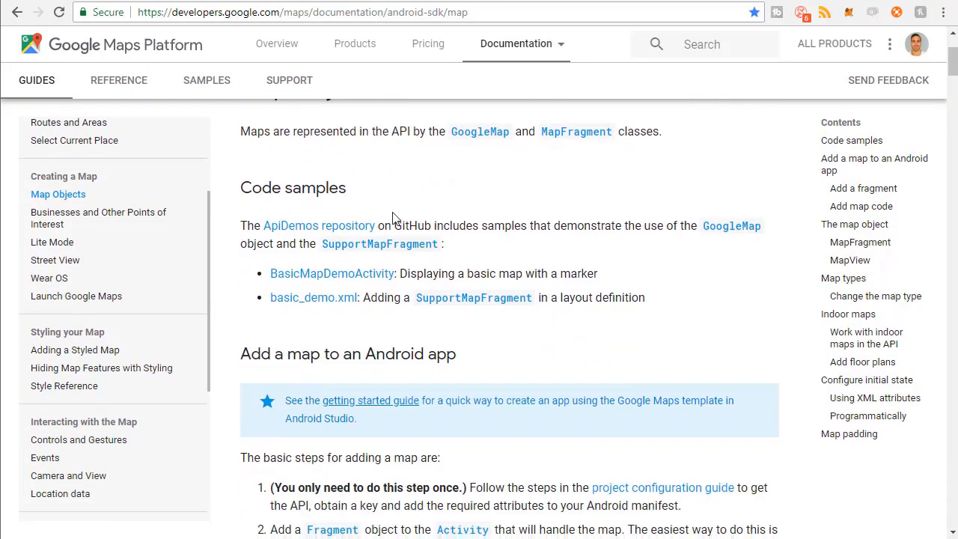
{"action": "scroll", "scroll_direction": "down", "scroll_amount": 3}
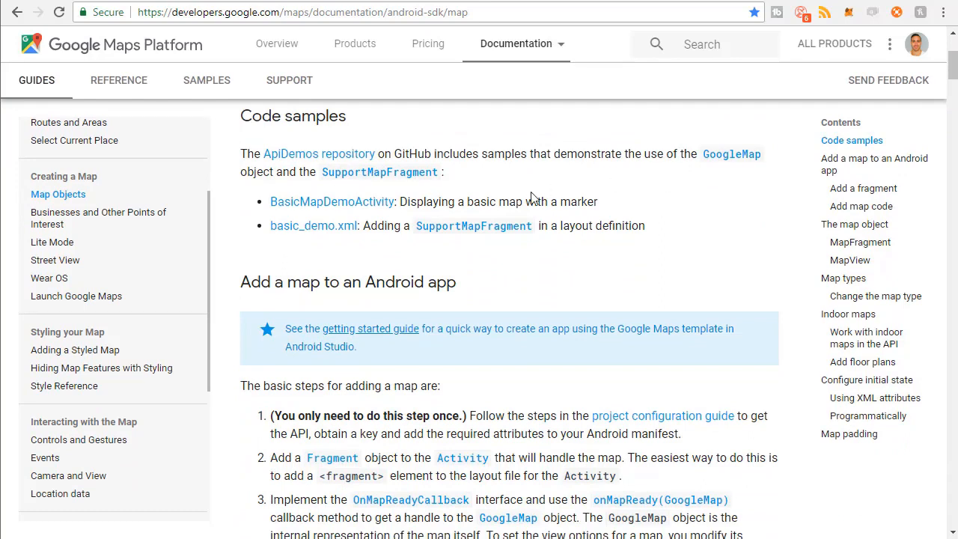
{"action": "mouse_move", "coordinate": [492, 190]}
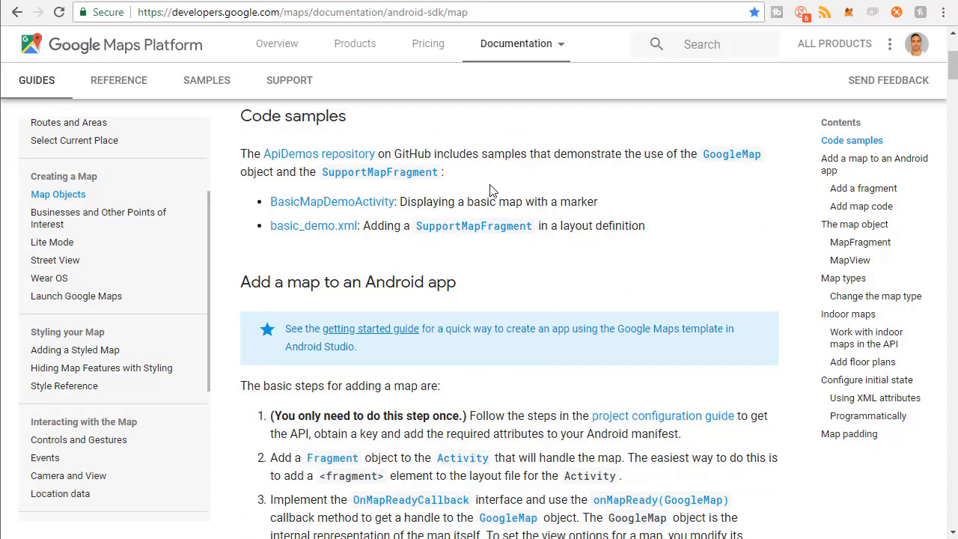
{"action": "mouse_move", "coordinate": [690, 256]}
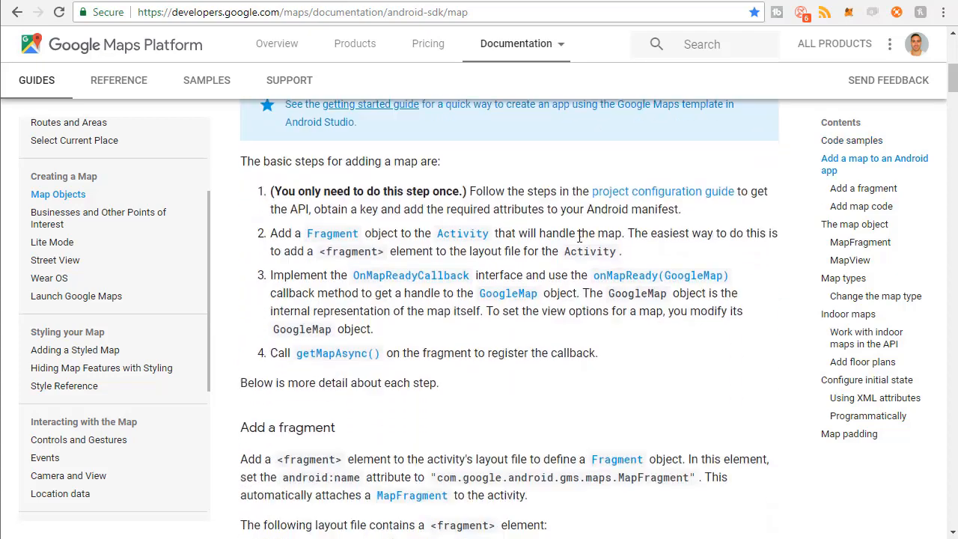
{"action": "scroll", "scroll_direction": "down", "scroll_amount": 3}
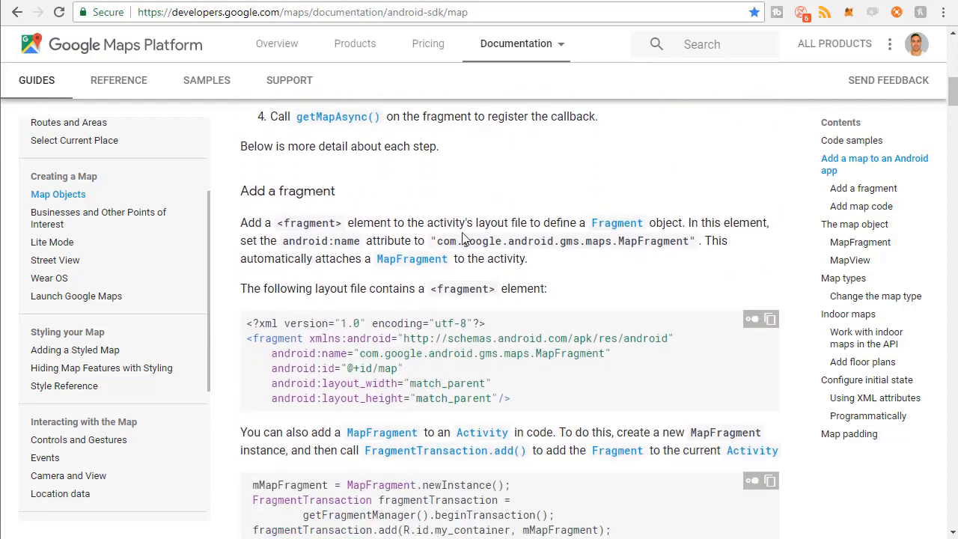
{"action": "scroll", "scroll_direction": "down", "scroll_amount": 3}
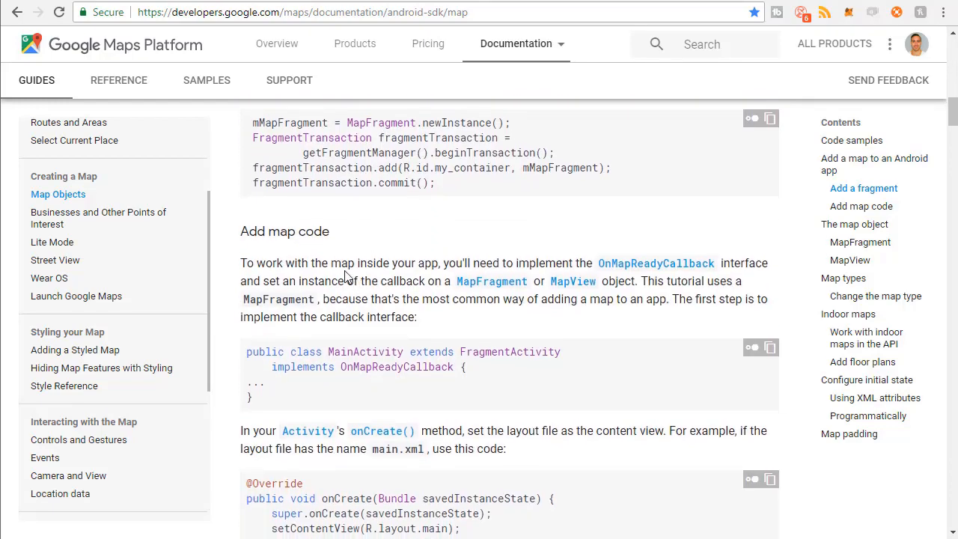
{"action": "scroll", "scroll_direction": "down", "scroll_amount": 3}
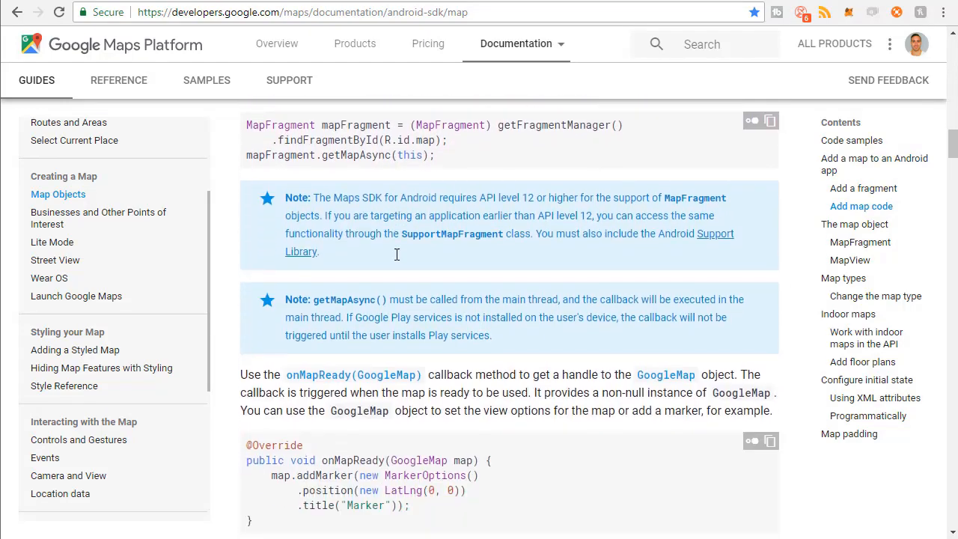
{"action": "scroll", "scroll_direction": "down", "scroll_amount": 3}
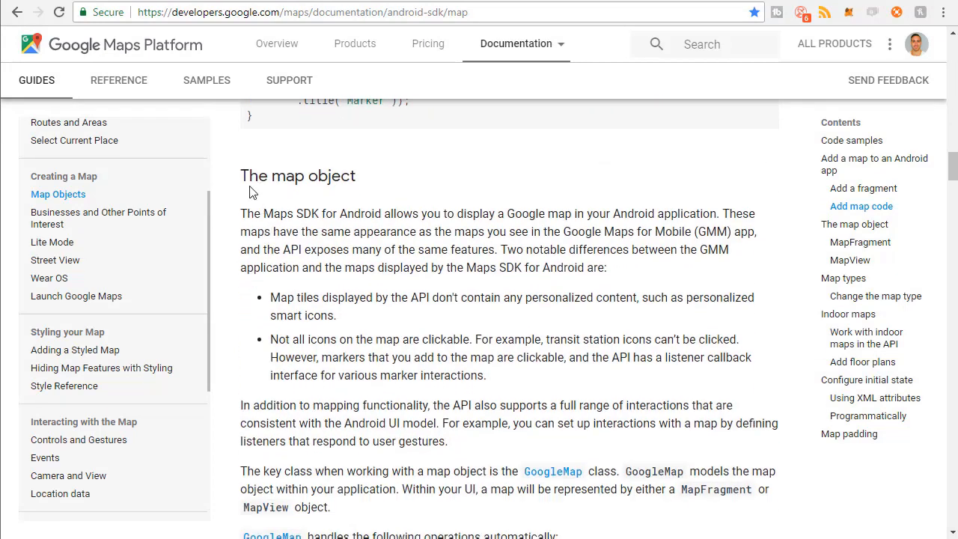
{"action": "mouse_move", "coordinate": [378, 268]}
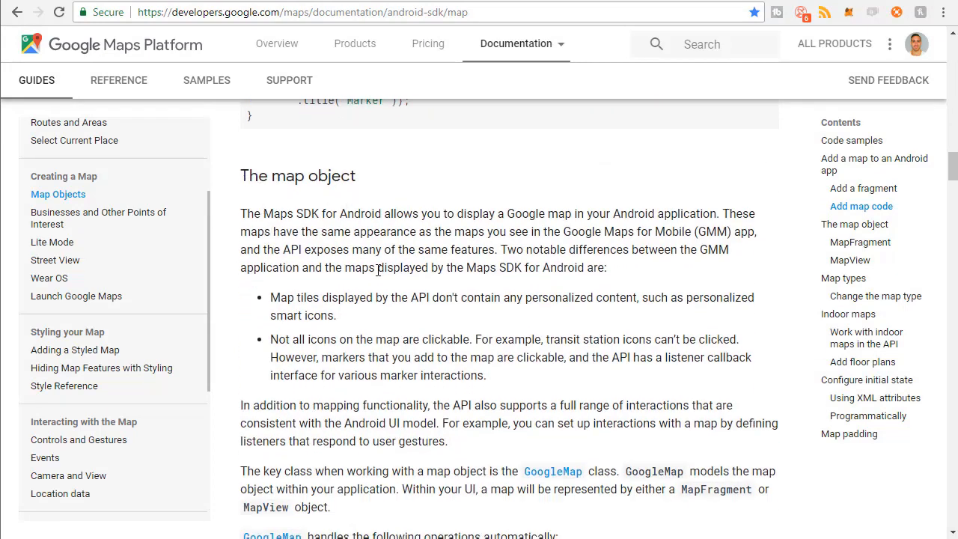
{"action": "mouse_move", "coordinate": [861, 242]}
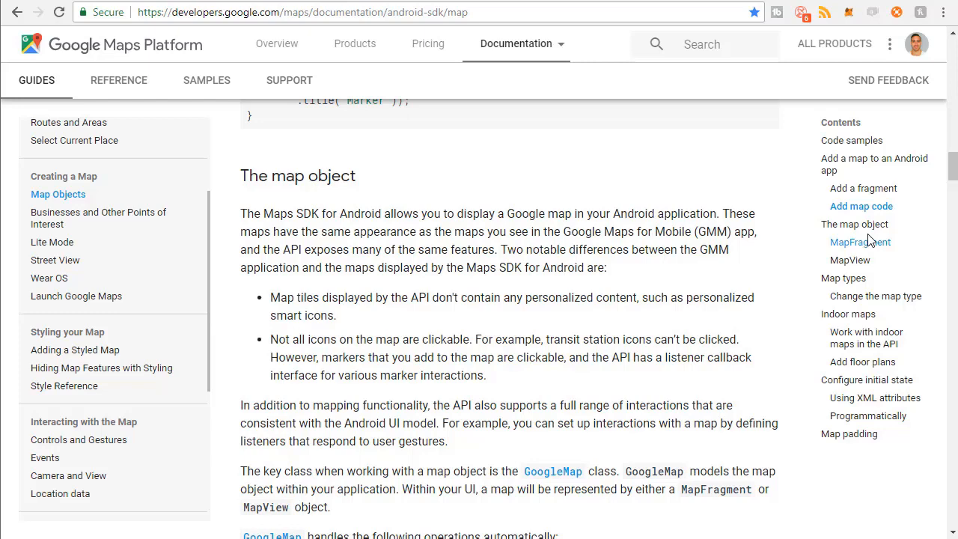
{"action": "scroll", "scroll_direction": "down", "scroll_amount": 3}
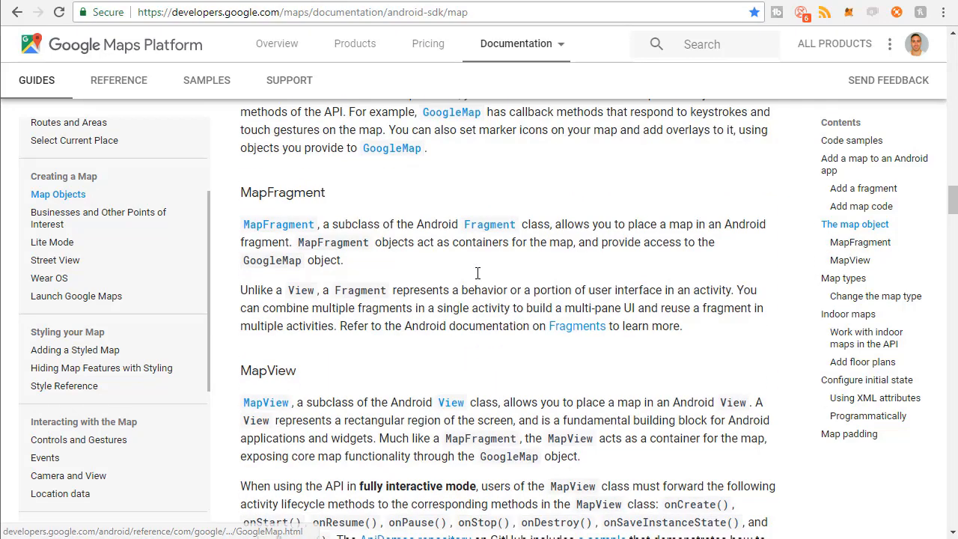
{"action": "scroll", "scroll_direction": "down", "scroll_amount": 3}
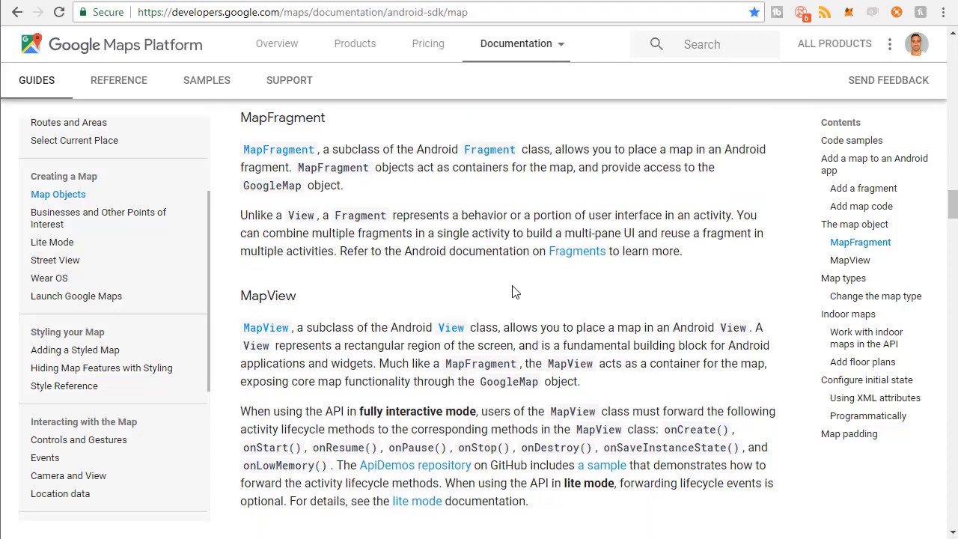
{"action": "mouse_move", "coordinate": [546, 297]}
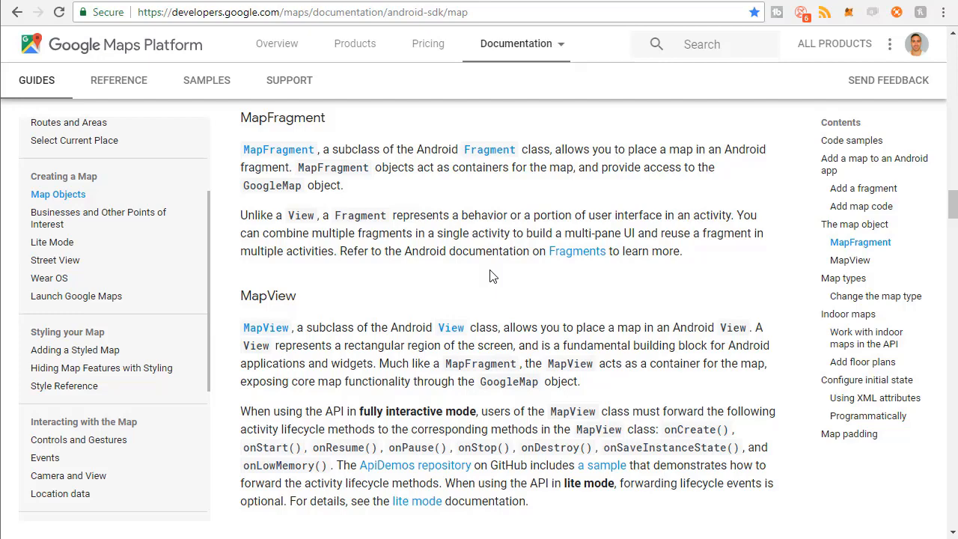
{"action": "scroll", "scroll_direction": "down", "scroll_amount": 3}
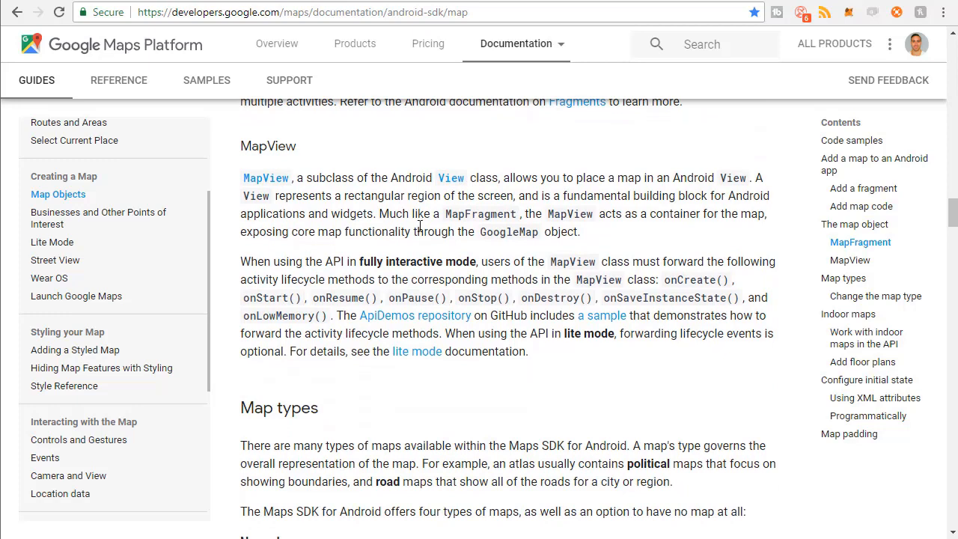
{"action": "mouse_move", "coordinate": [508, 231]}
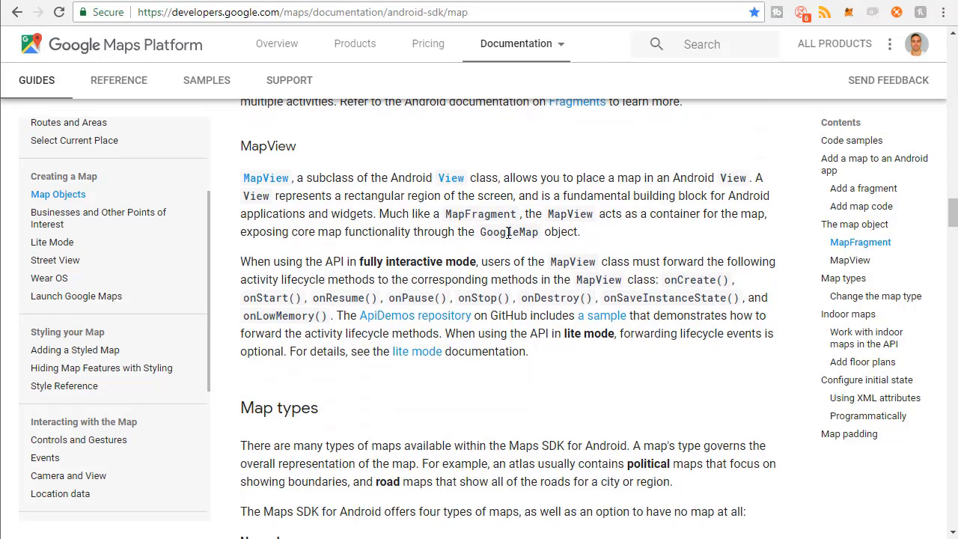
{"action": "double_click", "coordinate": [517, 177]}
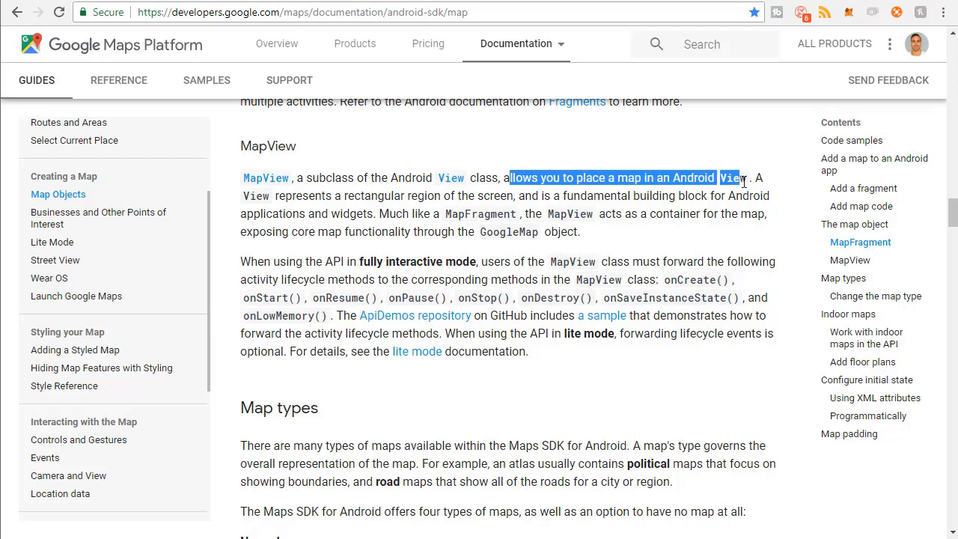
{"action": "left_click", "coordinate": [588, 210]}
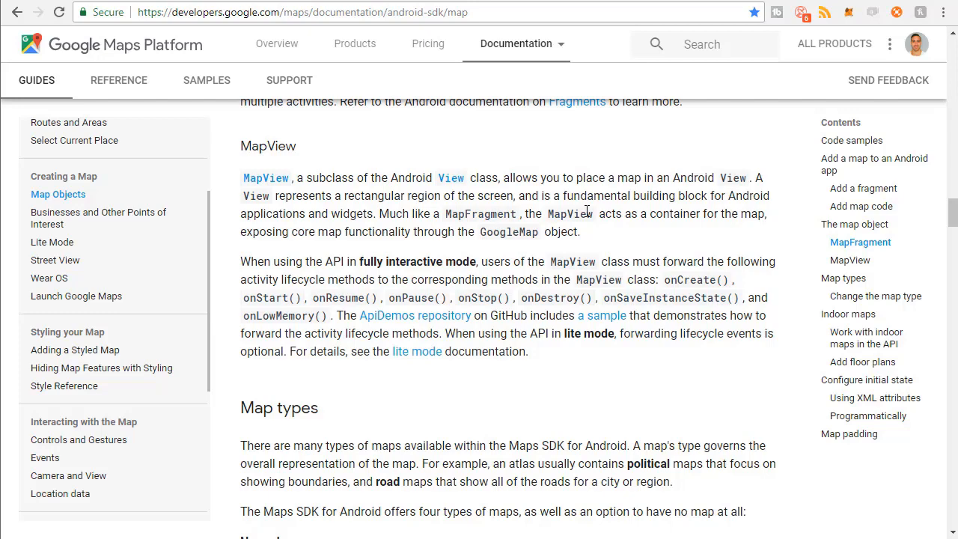
{"action": "mouse_move", "coordinate": [541, 292]}
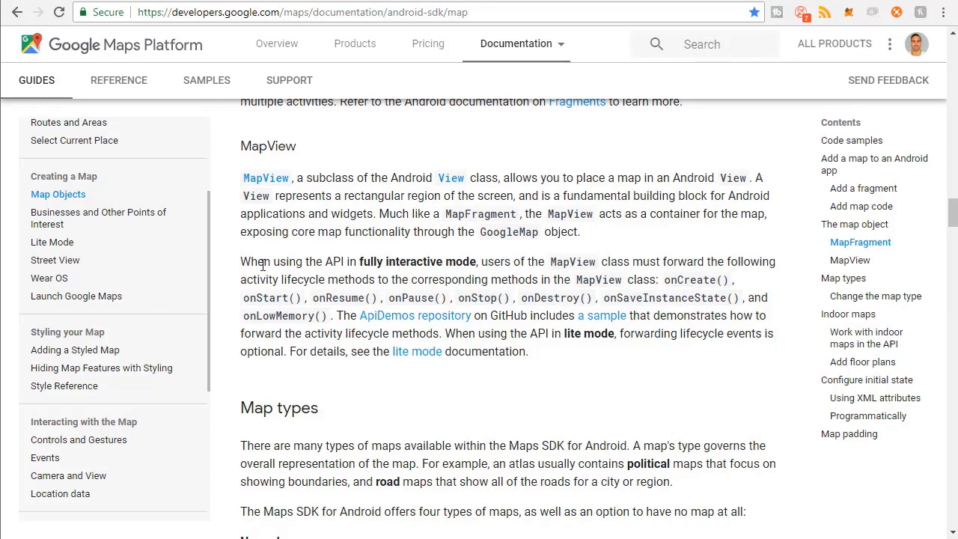
{"action": "left_click_drag", "start_coordinate": [245, 261], "coordinate": [527, 351]}
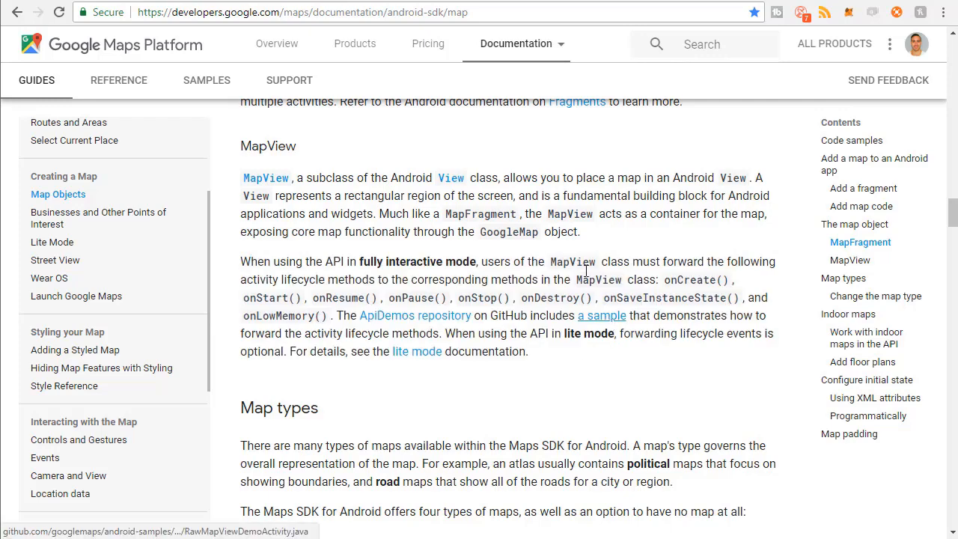
{"action": "left_click", "coordinate": [601, 315]}
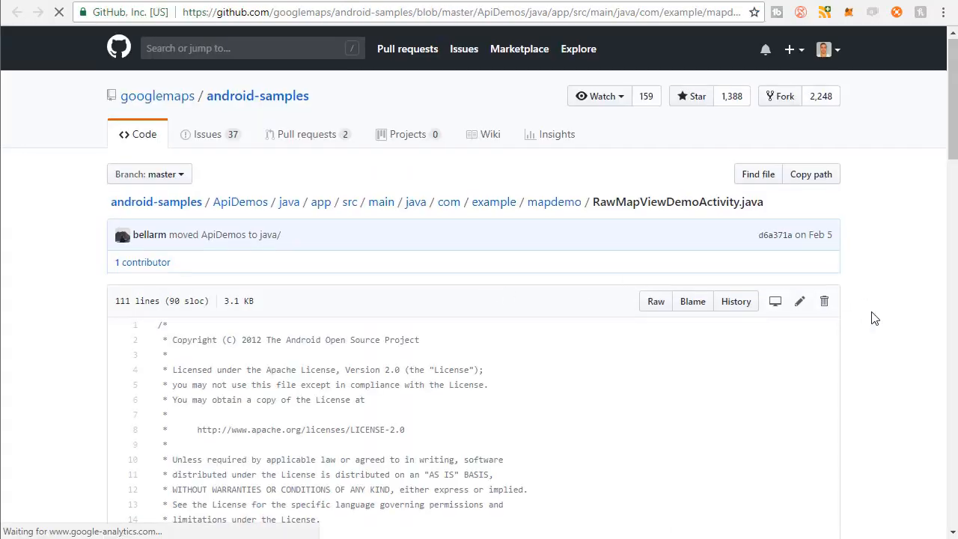
{"action": "scroll", "scroll_direction": "down", "scroll_amount": 3}
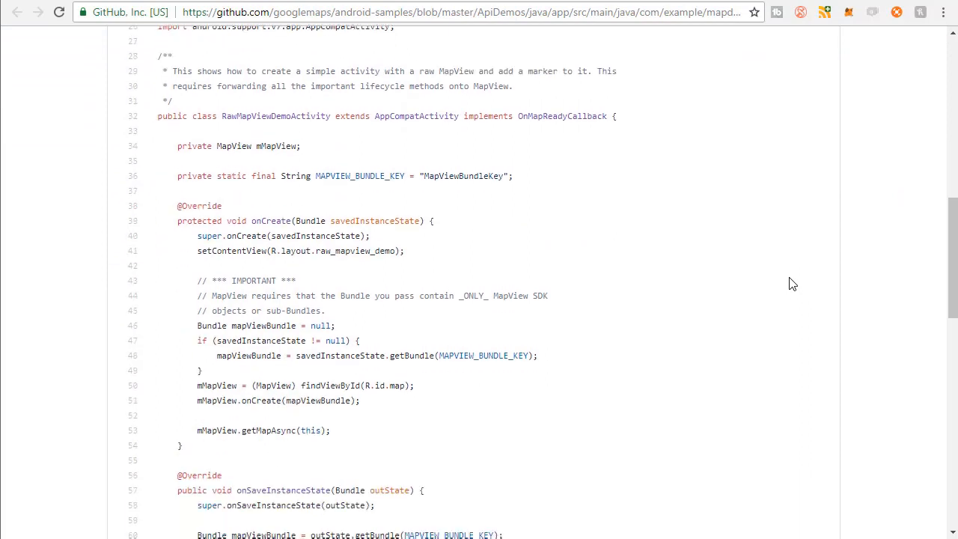
{"action": "mouse_move", "coordinate": [892, 314]}
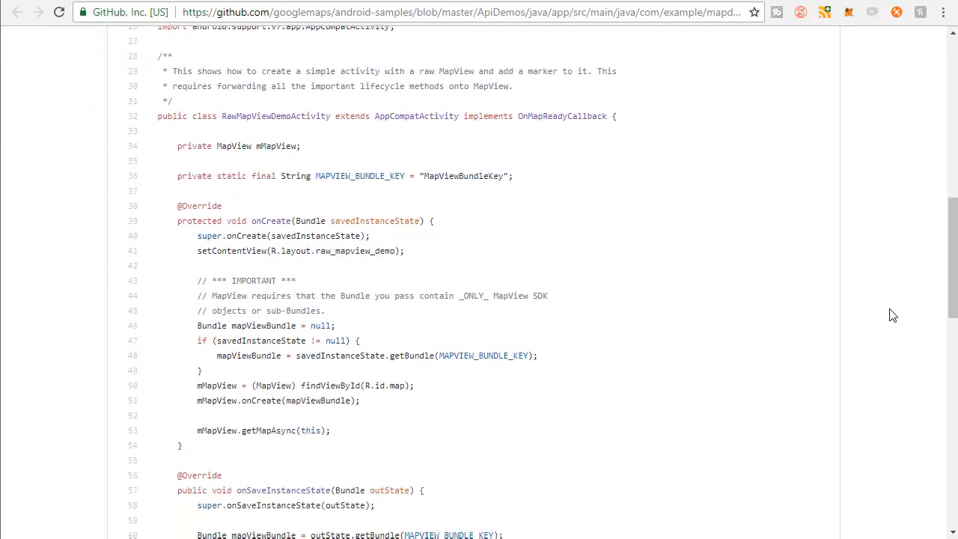
{"action": "mouse_move", "coordinate": [490, 129]}
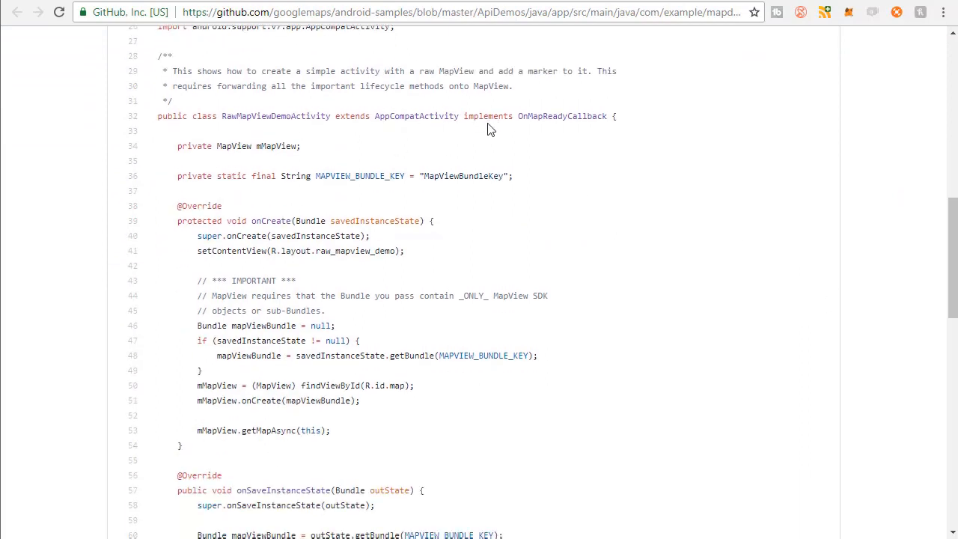
{"action": "mouse_move", "coordinate": [609, 151]}
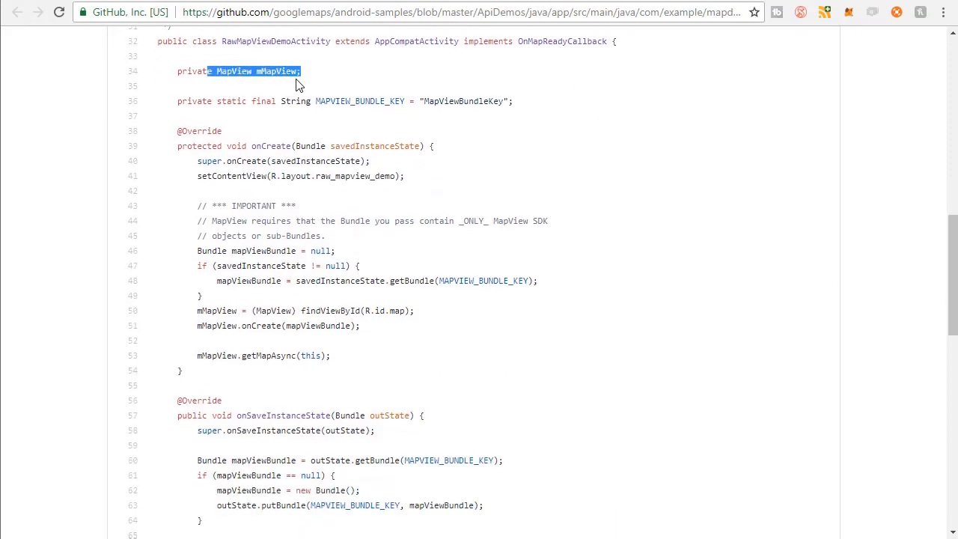
{"action": "scroll", "scroll_direction": "down", "scroll_amount": 3}
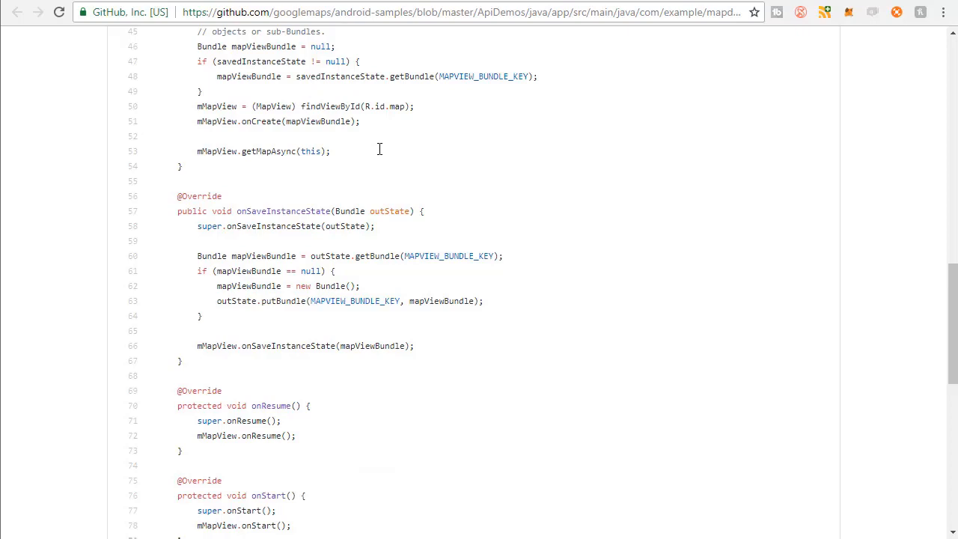
{"action": "scroll", "scroll_direction": "down", "scroll_amount": 3}
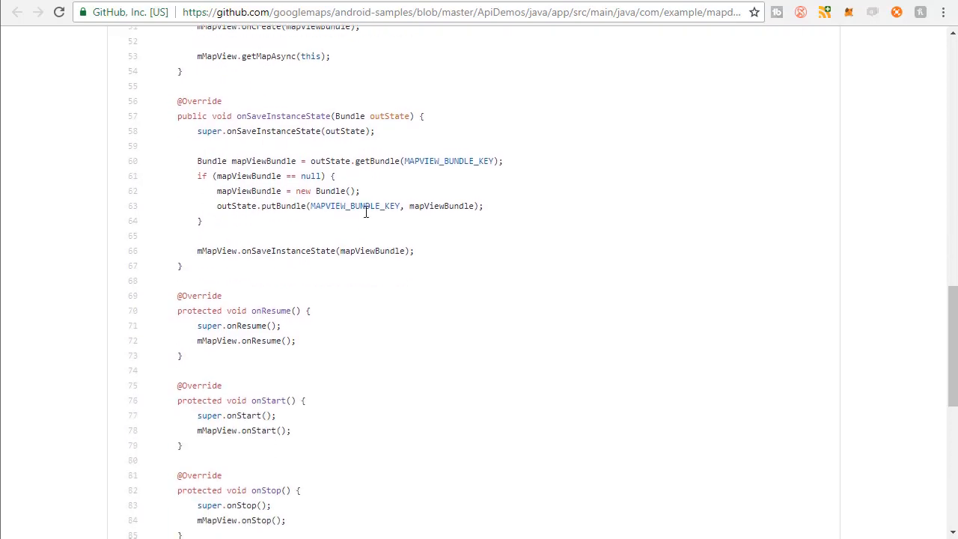
{"action": "scroll", "scroll_direction": "down", "scroll_amount": 3}
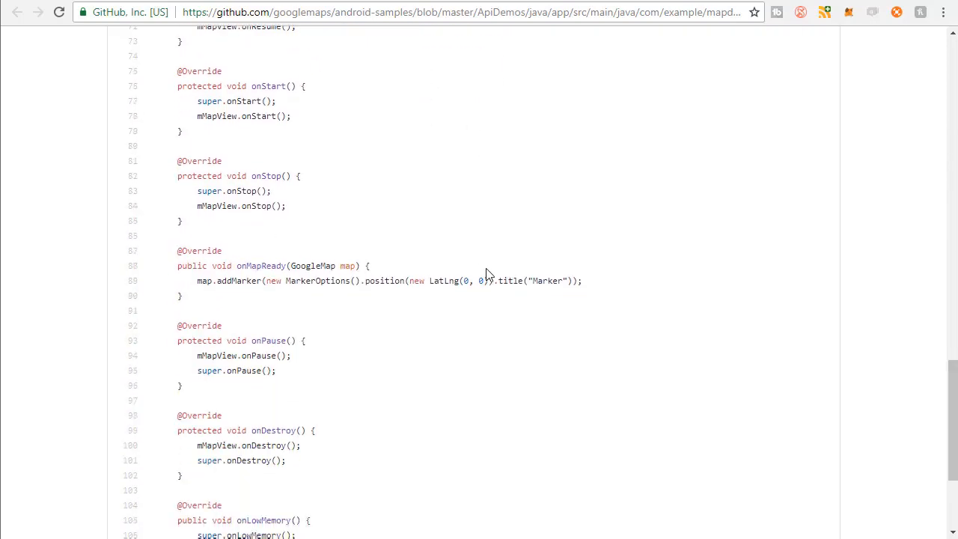
{"action": "scroll", "scroll_direction": "down", "scroll_amount": 3}
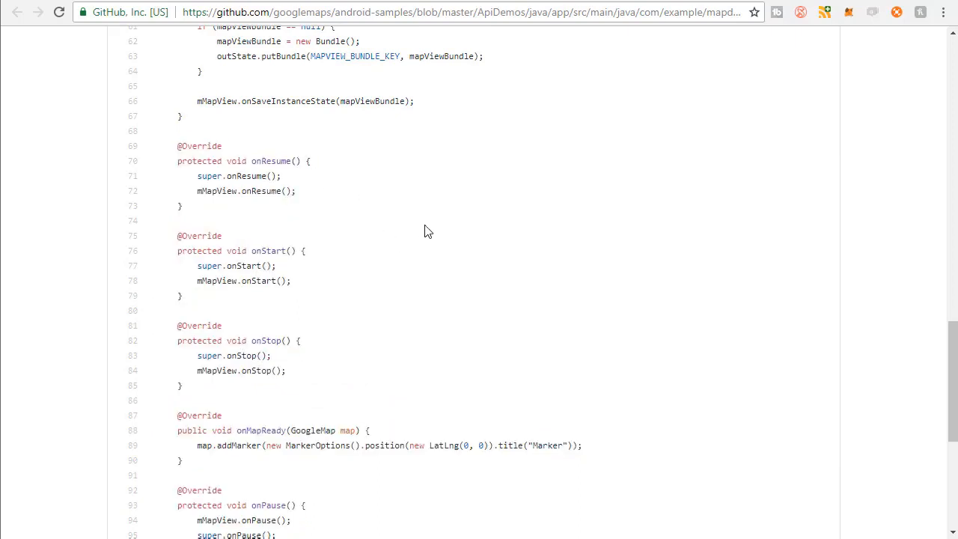
{"action": "scroll", "scroll_direction": "down", "scroll_amount": 3}
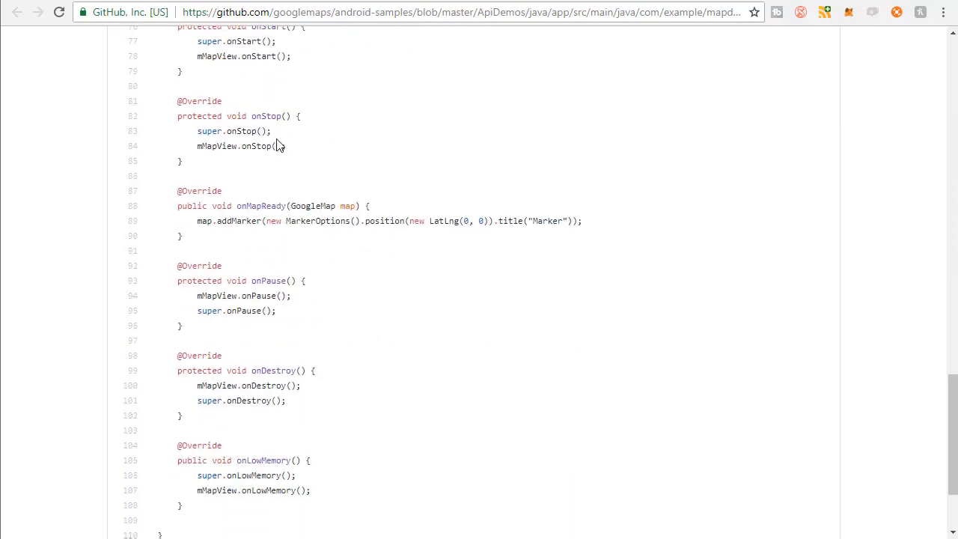
{"action": "double_click", "coordinate": [252, 205]}
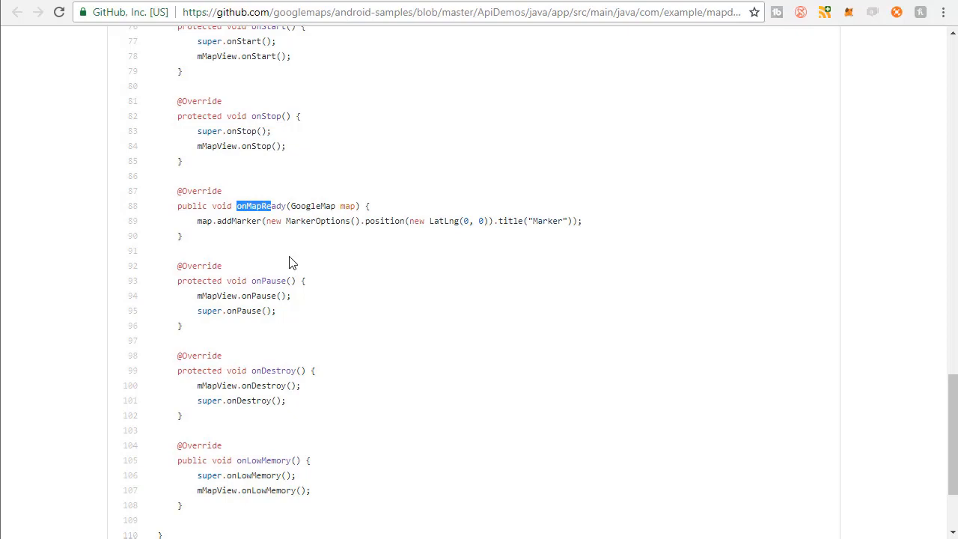
{"action": "scroll", "scroll_direction": "down", "scroll_amount": 3}
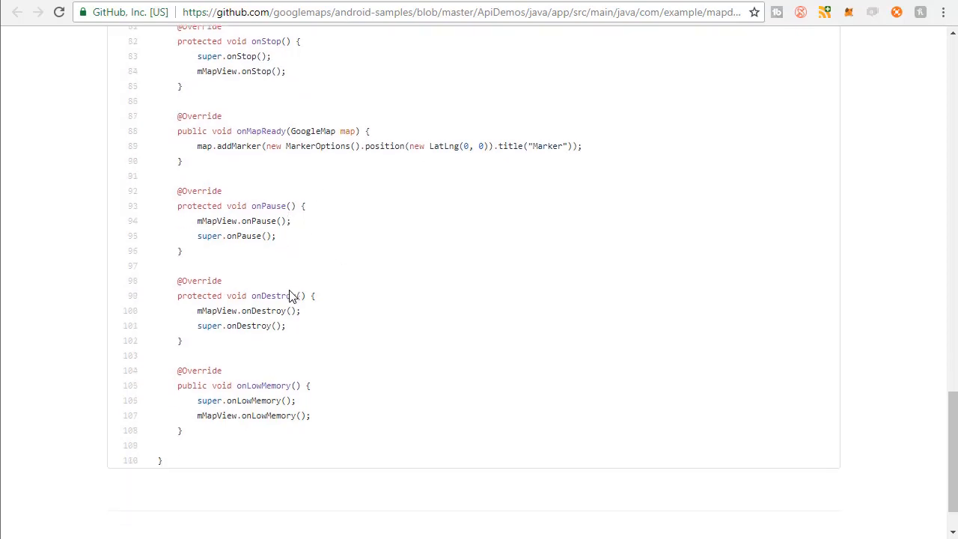
{"action": "scroll", "scroll_direction": "up", "scroll_amount": 3}
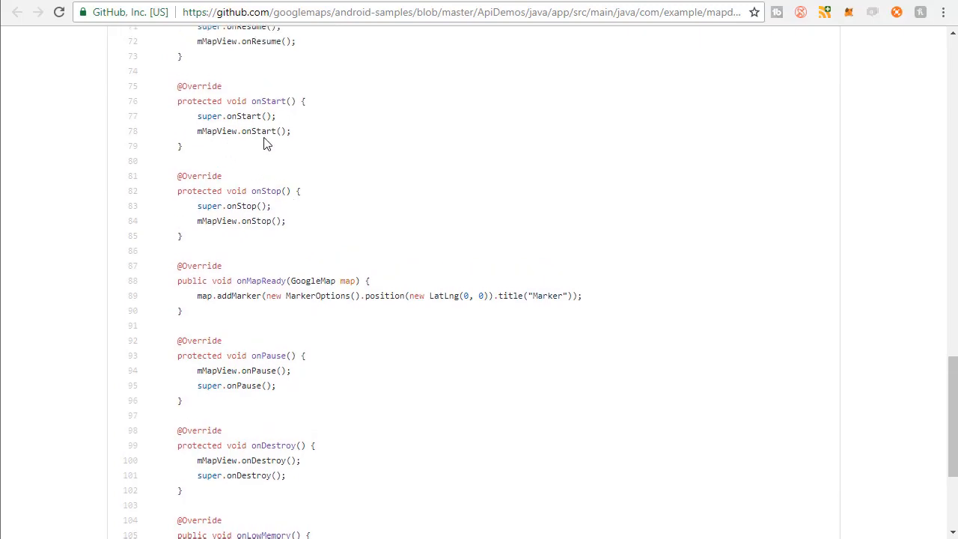
{"action": "scroll", "scroll_direction": "up", "scroll_amount": 3}
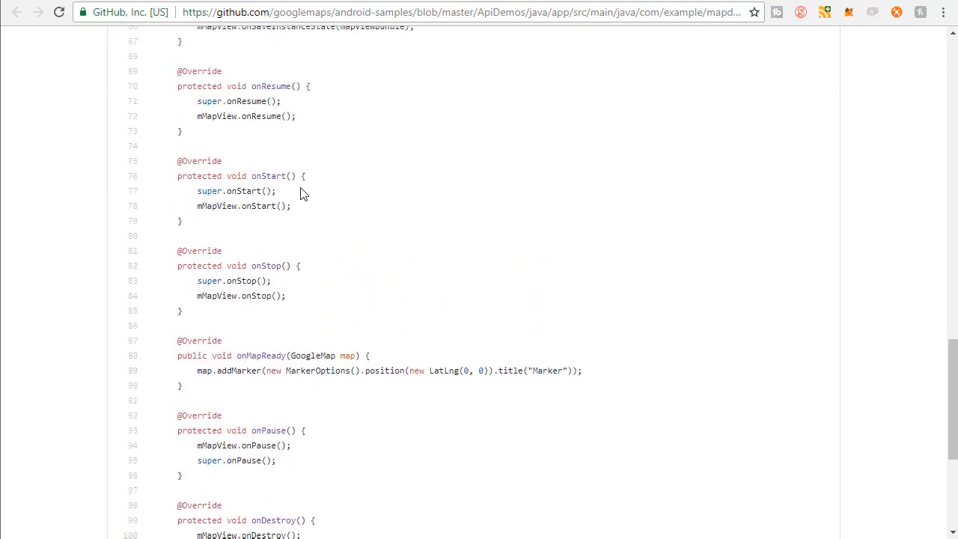
{"action": "scroll", "scroll_direction": "up", "scroll_amount": 3}
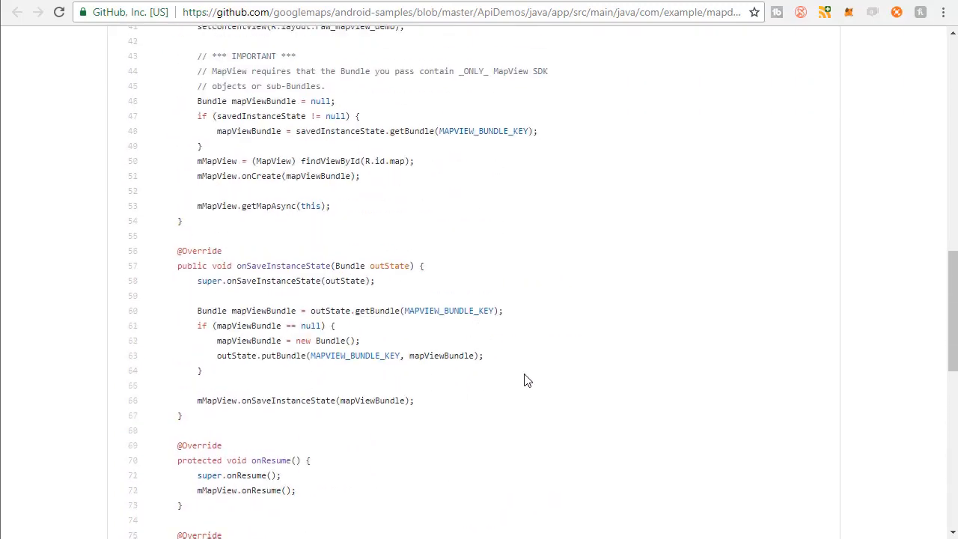
{"action": "mouse_move", "coordinate": [575, 383]}
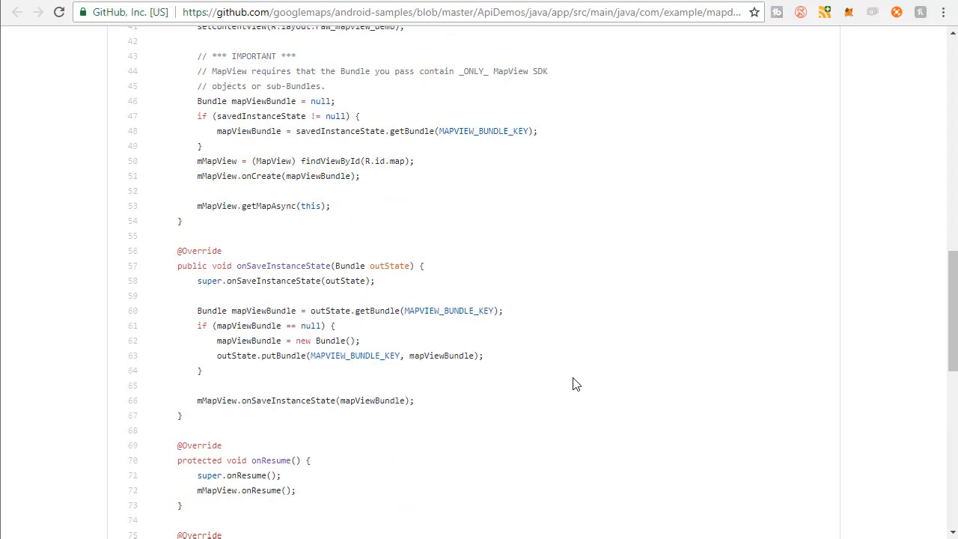
{"action": "scroll", "scroll_direction": "up", "scroll_amount": 3}
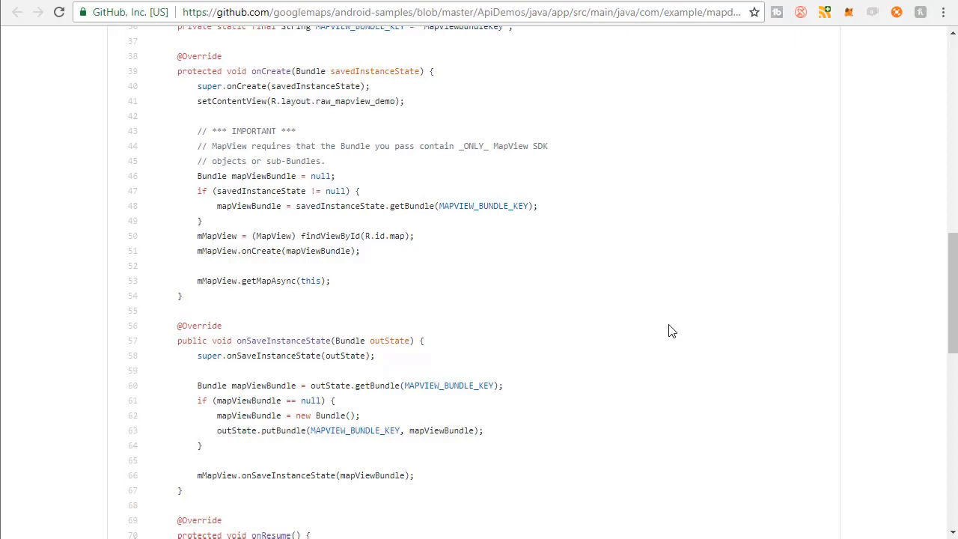
{"action": "mouse_move", "coordinate": [641, 340]}
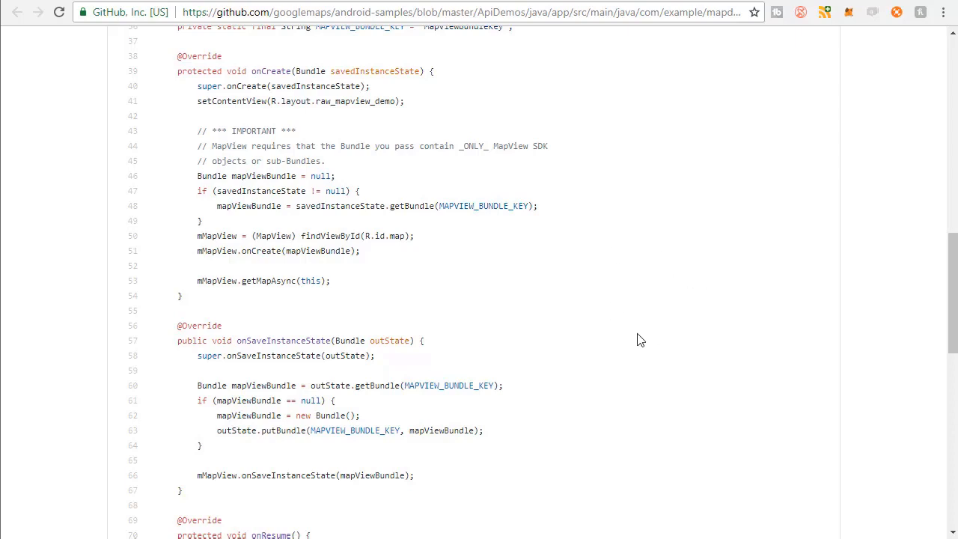
{"action": "scroll", "scroll_direction": "up", "scroll_amount": 3}
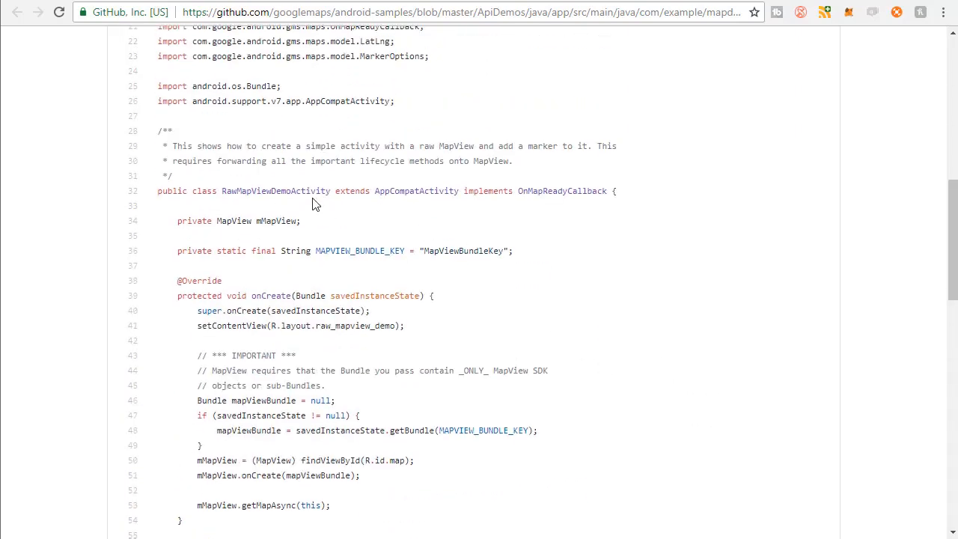
{"action": "mouse_move", "coordinate": [606, 305]}
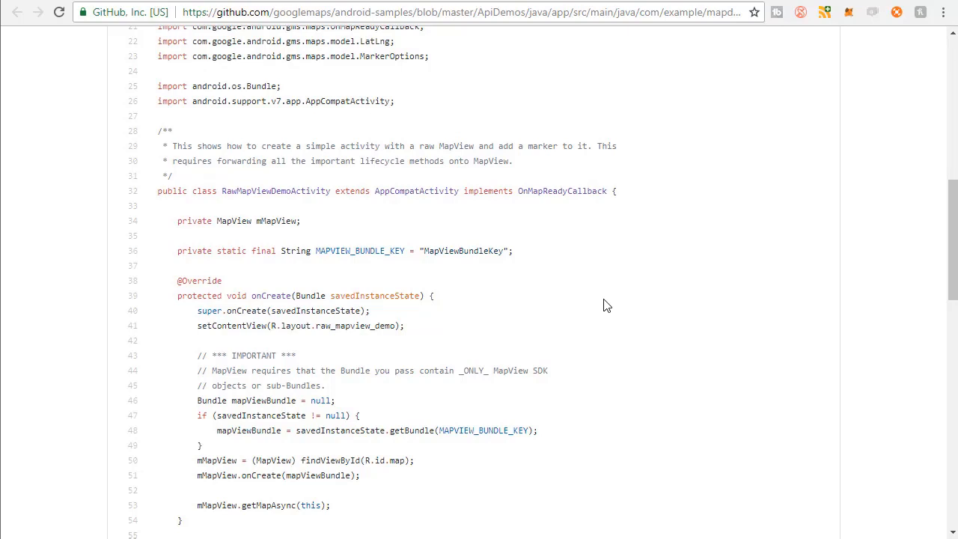
{"action": "mouse_move", "coordinate": [509, 100]}
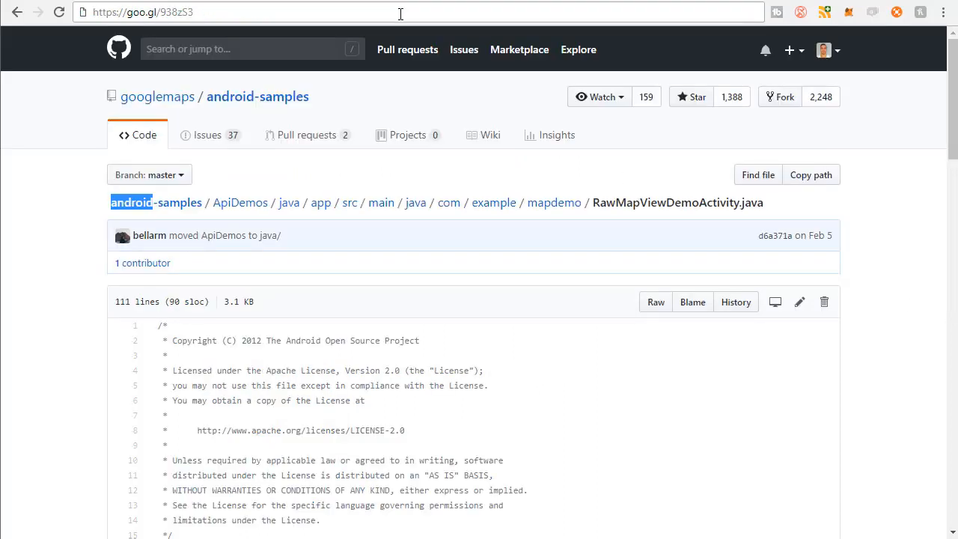
{"action": "left_click", "coordinate": [149, 12]}
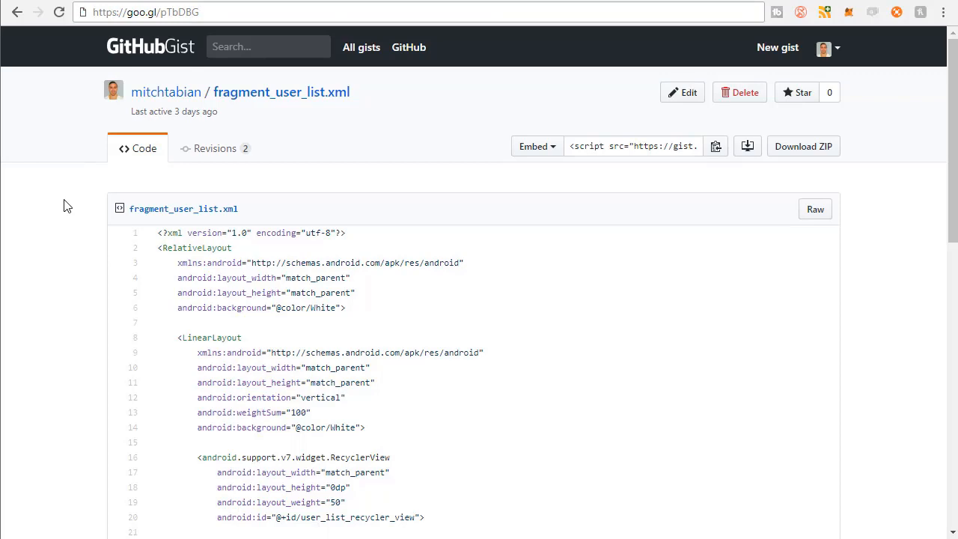
{"action": "mouse_move", "coordinate": [194, 32]}
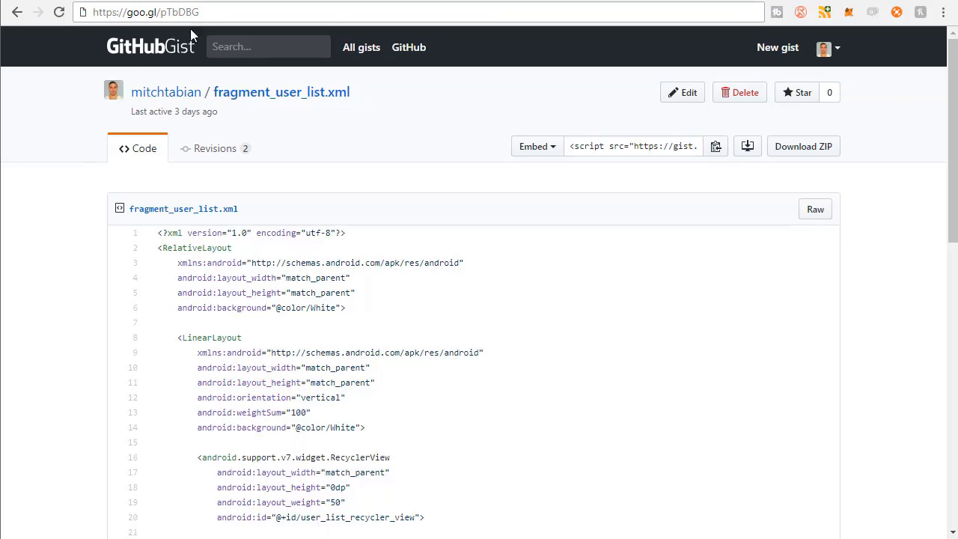
Step: Scroll through the fragment_user_list.xml gist and drag-select its layout XML for copying
{"action": "scroll", "scroll_direction": "down", "scroll_amount": 3}
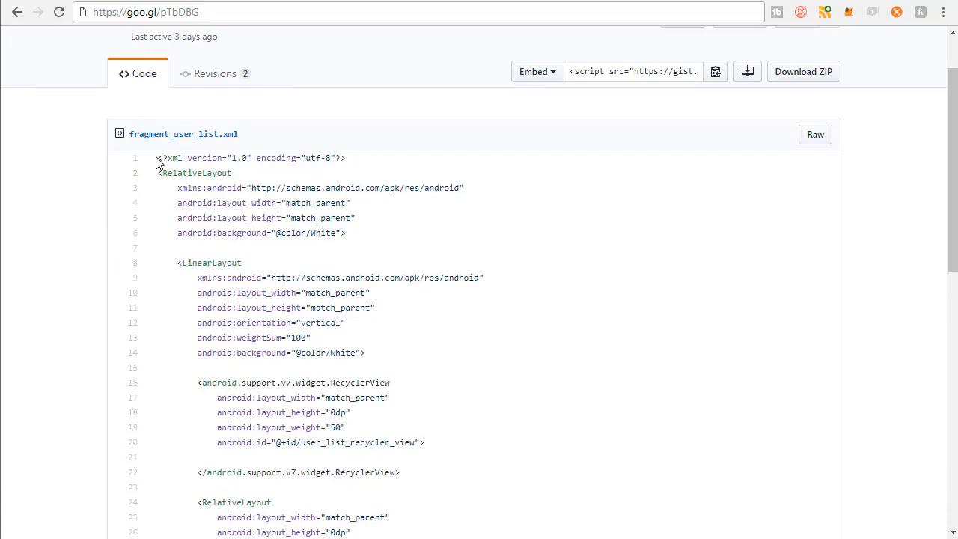
{"action": "left_click_drag", "start_coordinate": [156, 158], "coordinate": [193, 173]}
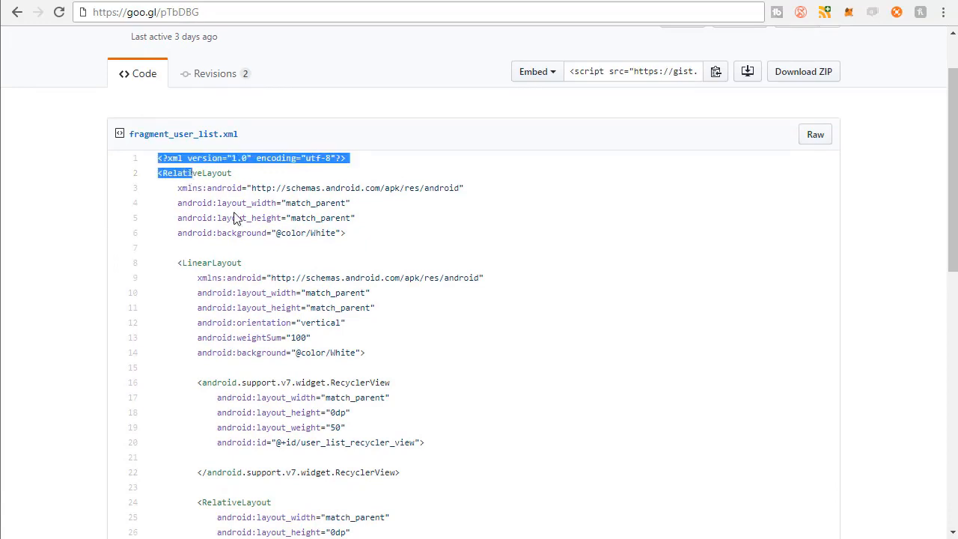
{"action": "scroll", "scroll_direction": "down", "scroll_amount": 3}
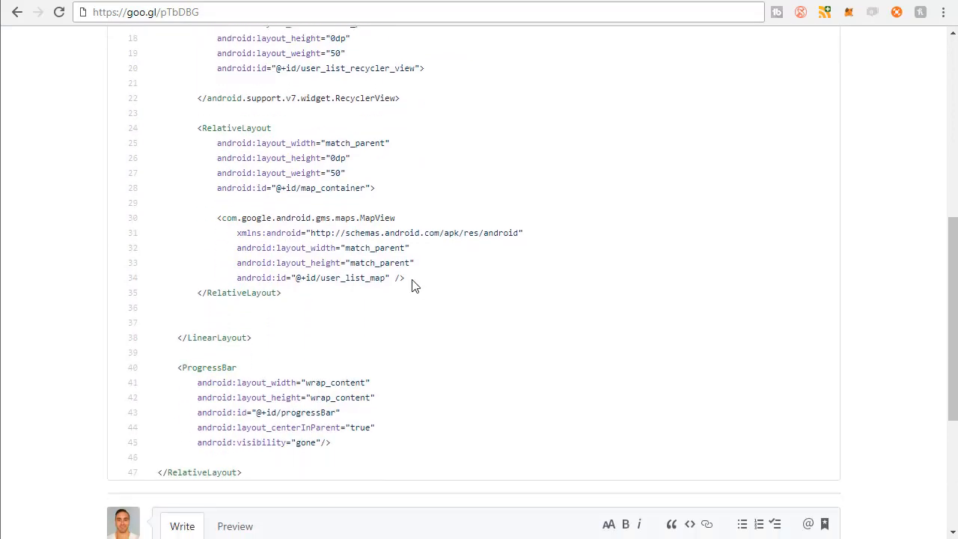
{"action": "mouse_move", "coordinate": [357, 457]}
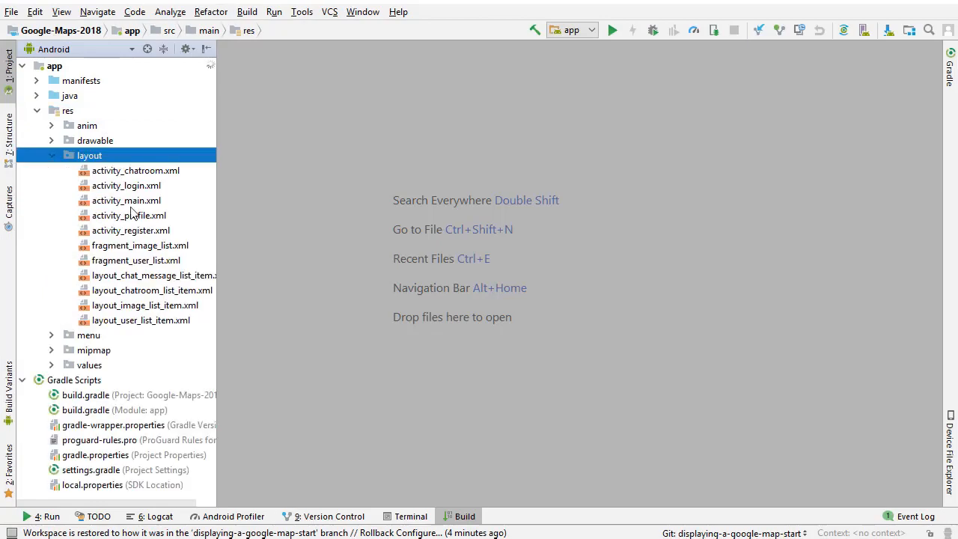
Step: Open res/layout/fragment_user_list.xml and review its RecyclerView and user_list_map MapView layout
{"action": "double_click", "coordinate": [136, 259]}
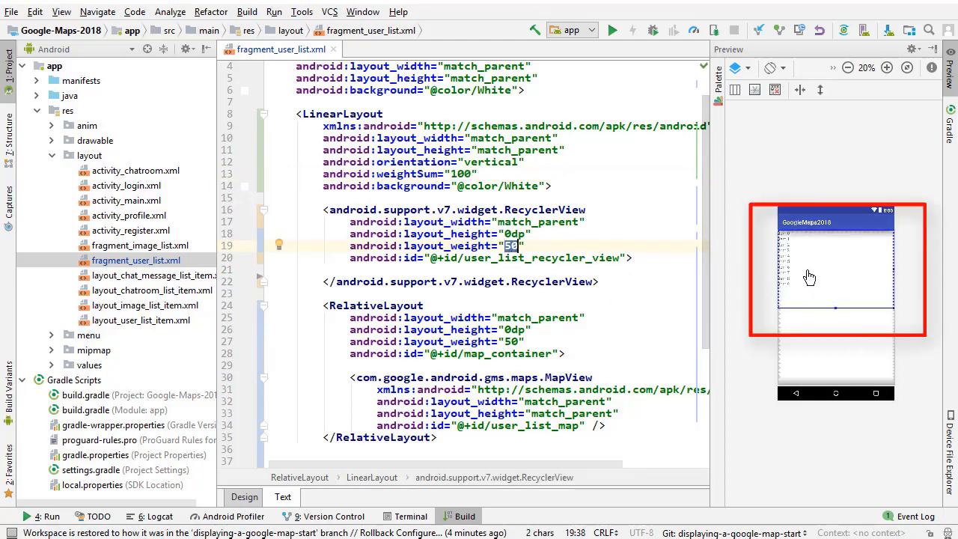
{"action": "scroll", "scroll_direction": "down", "scroll_amount": 3}
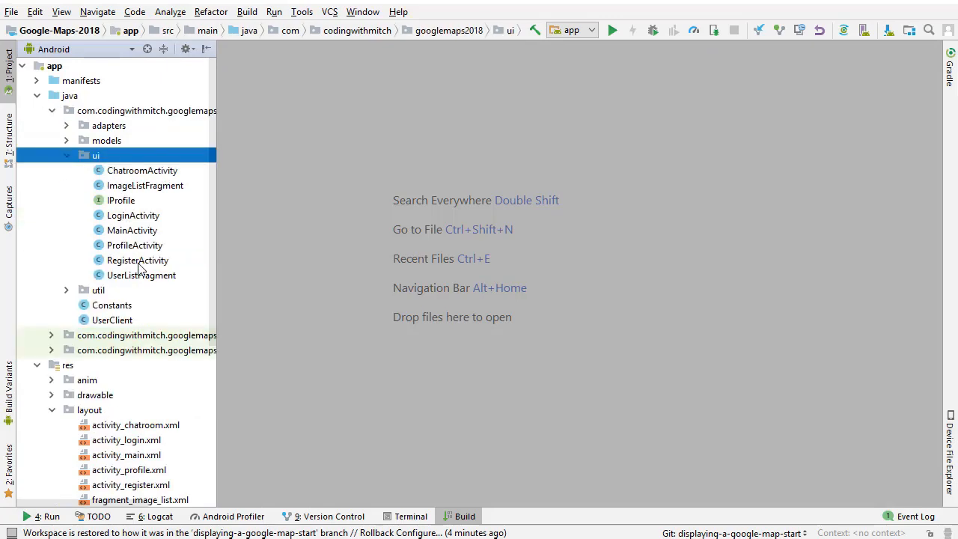
Step: Open UserListFragment and add a MAPVIEW_BUNDLE_KEY constant set to "MapViewBundleKey"
{"action": "double_click", "coordinate": [141, 274]}
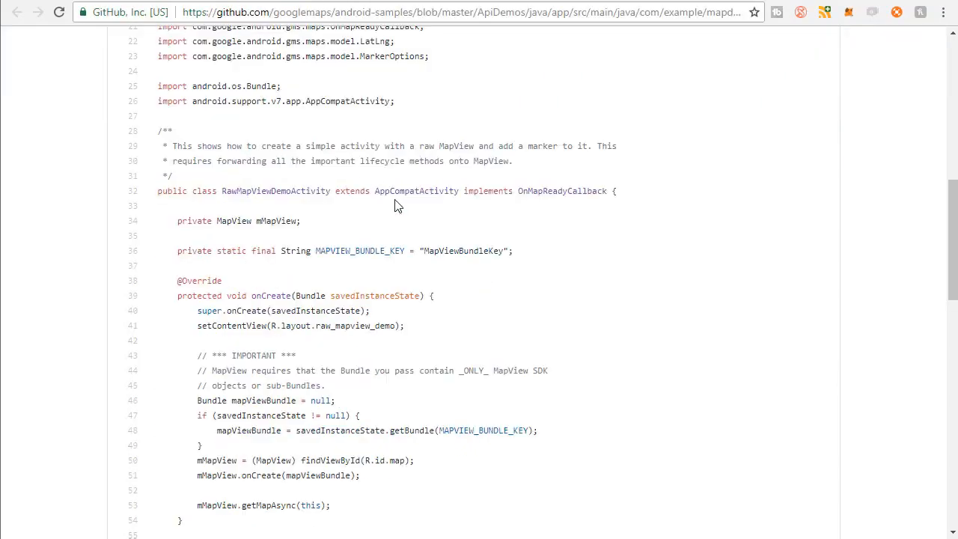
{"action": "scroll", "scroll_direction": "down", "scroll_amount": 3}
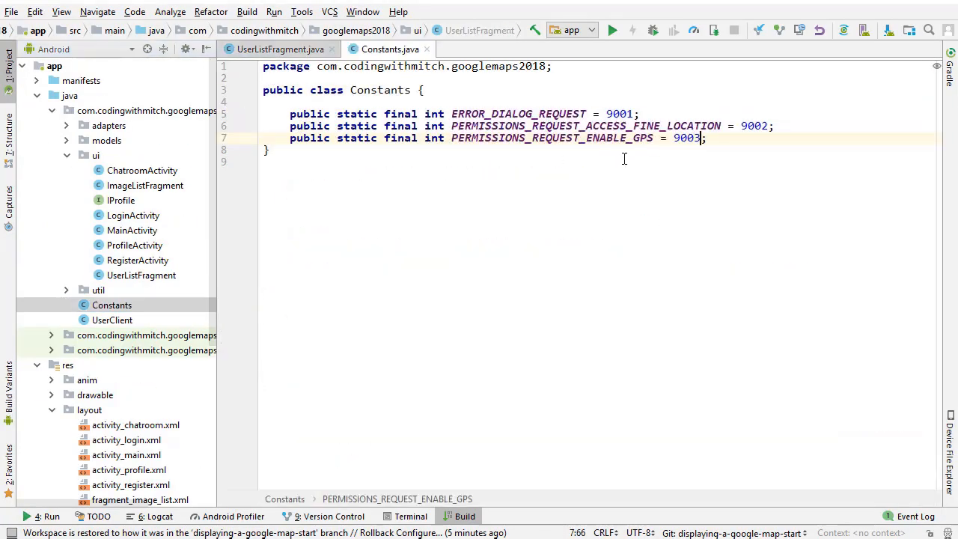
{"action": "type", "text": "private static final String MAPVIEW_BUNDLE_KEY = \"MapViewBundleKey\";"}
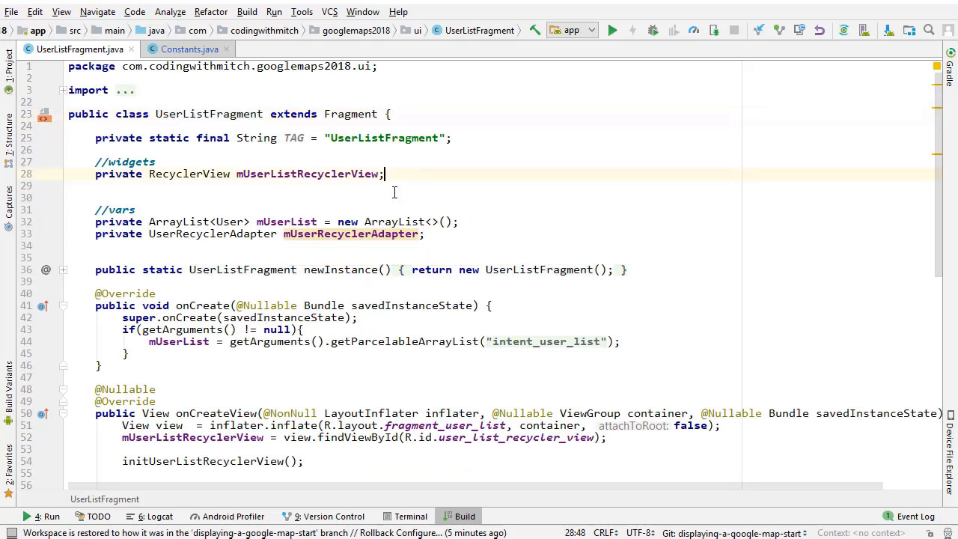
Step: Declare the mMapView field and bind it via findViewById to R.id.user_list_map
{"action": "type", "text": "private MapView mMapView;"}
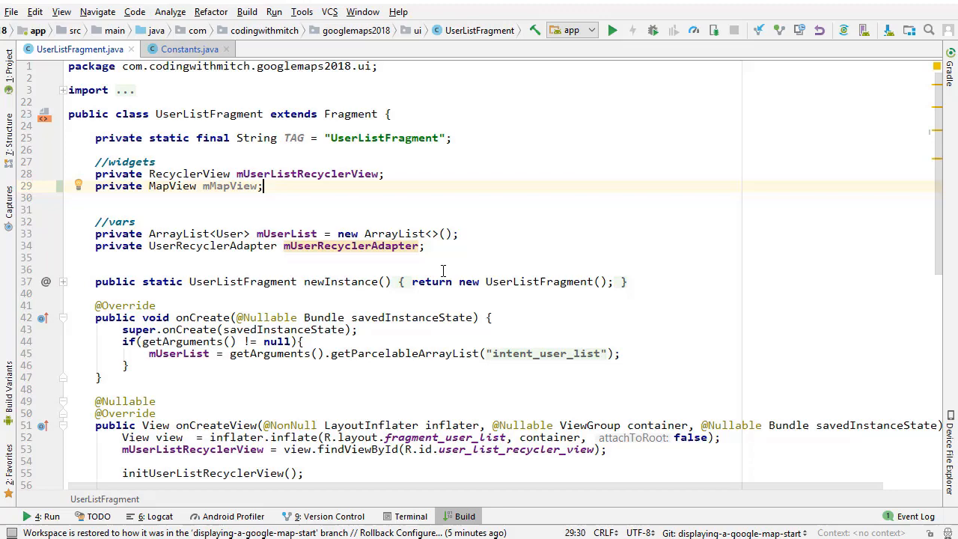
{"action": "mouse_move", "coordinate": [561, 289]}
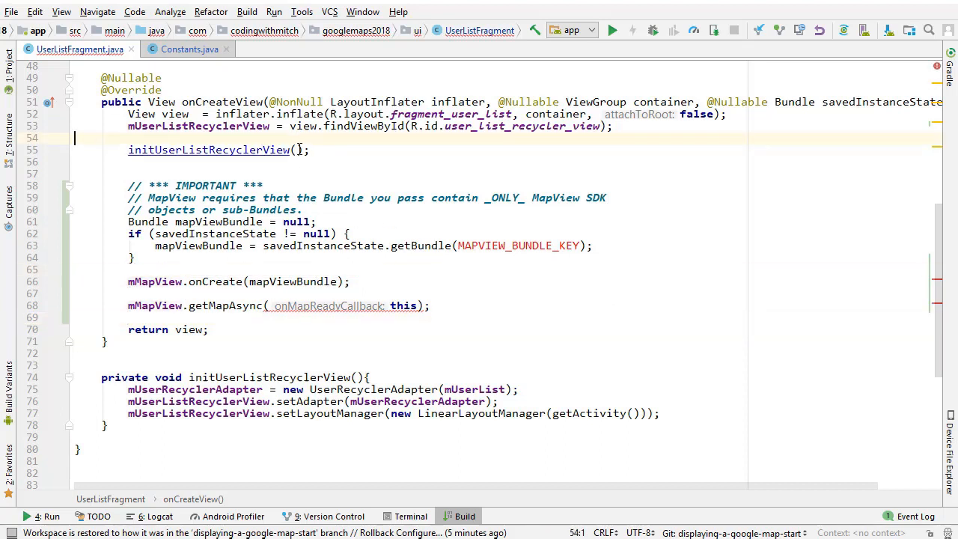
{"action": "type", "text": "mMapView = (MapView) findViewById(R.id.map);"}
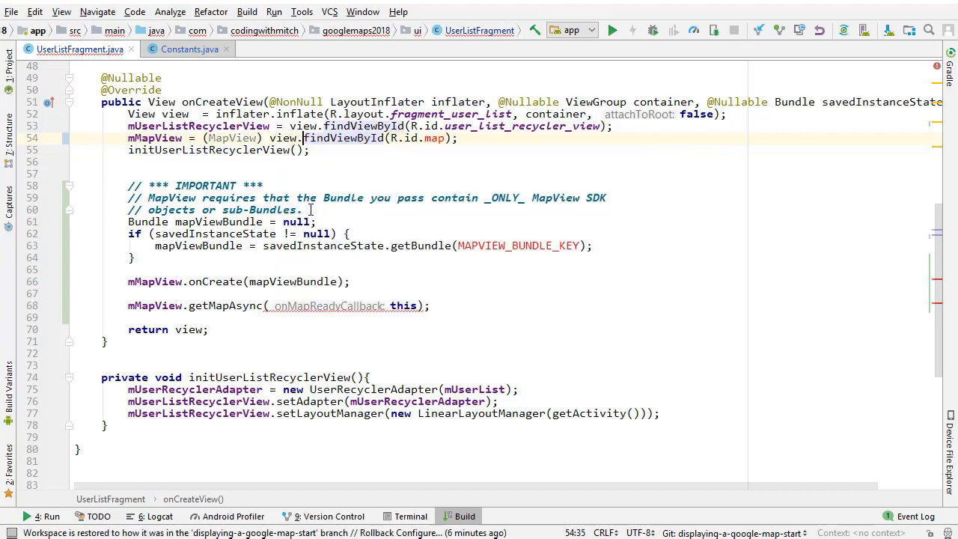
{"action": "type", "text": "us"}
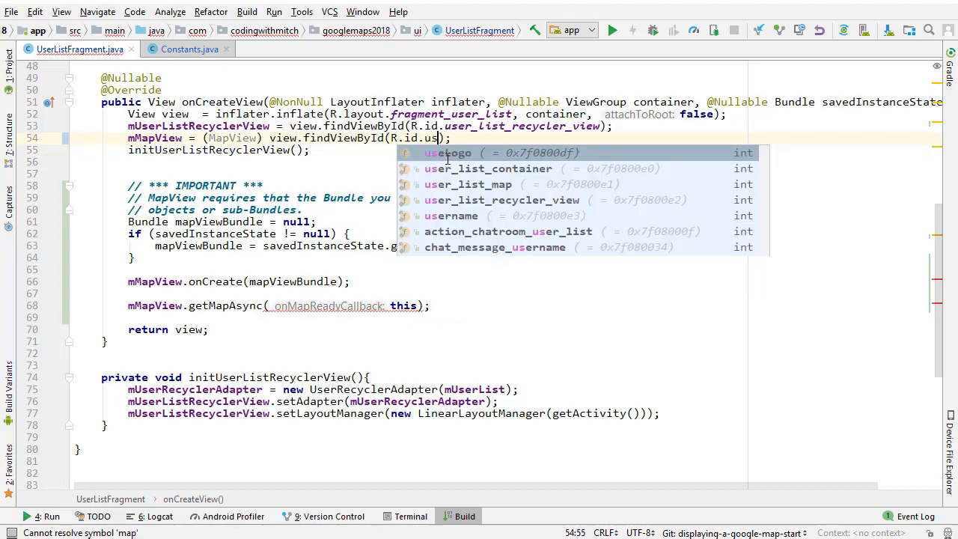
{"action": "left_click", "coordinate": [468, 184]}
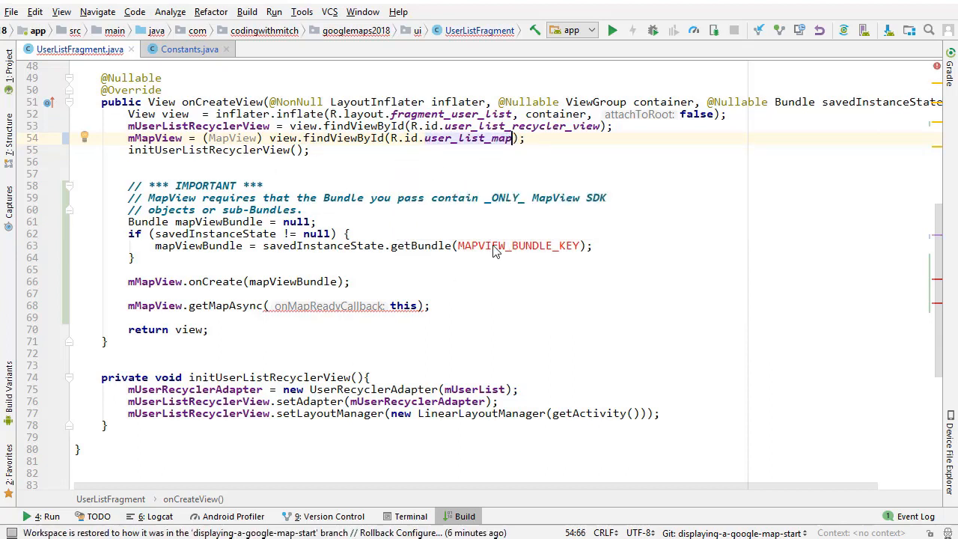
{"action": "left_click", "coordinate": [599, 245]}
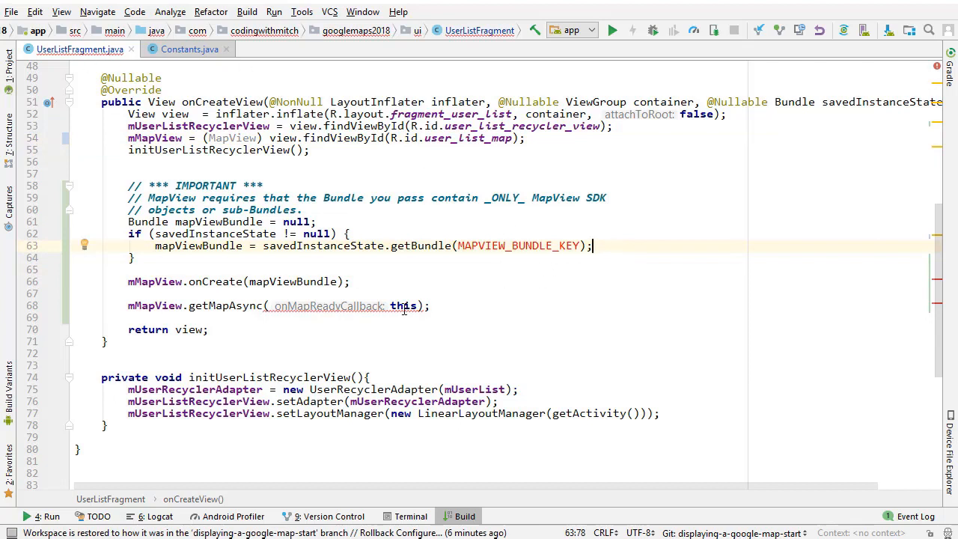
{"action": "double_click", "coordinate": [518, 245]}
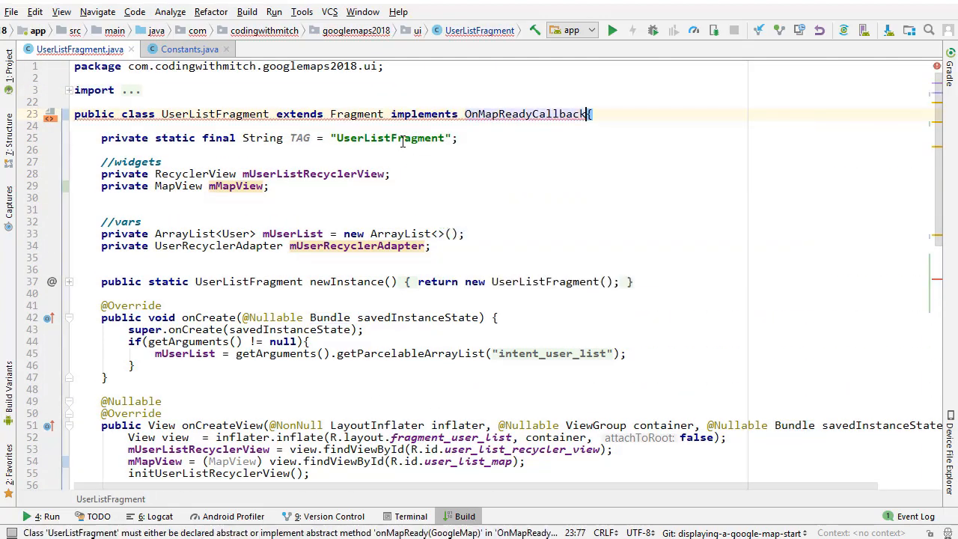
Step: Implement the missing onMapReady callback method in UserListFragment
{"action": "left_click", "coordinate": [86, 102]}
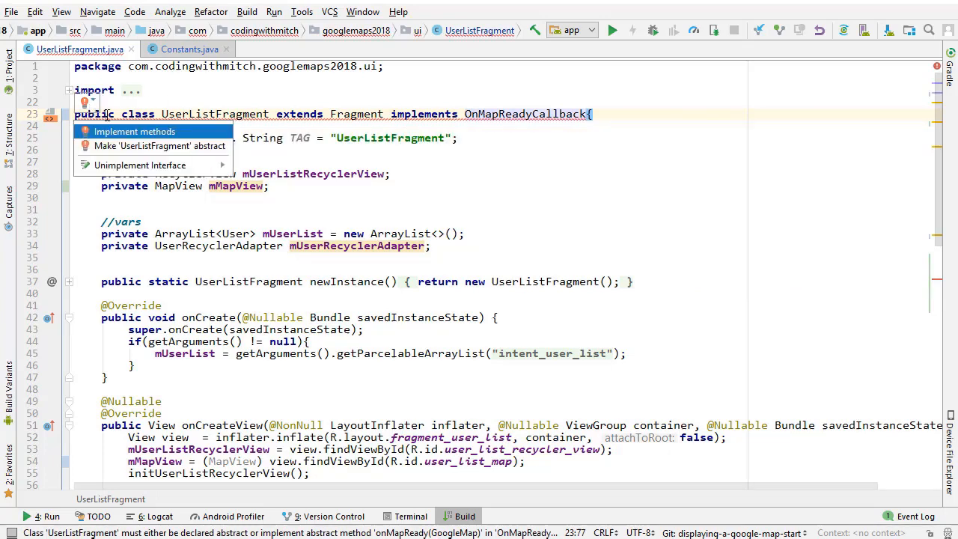
{"action": "left_click", "coordinate": [135, 131]}
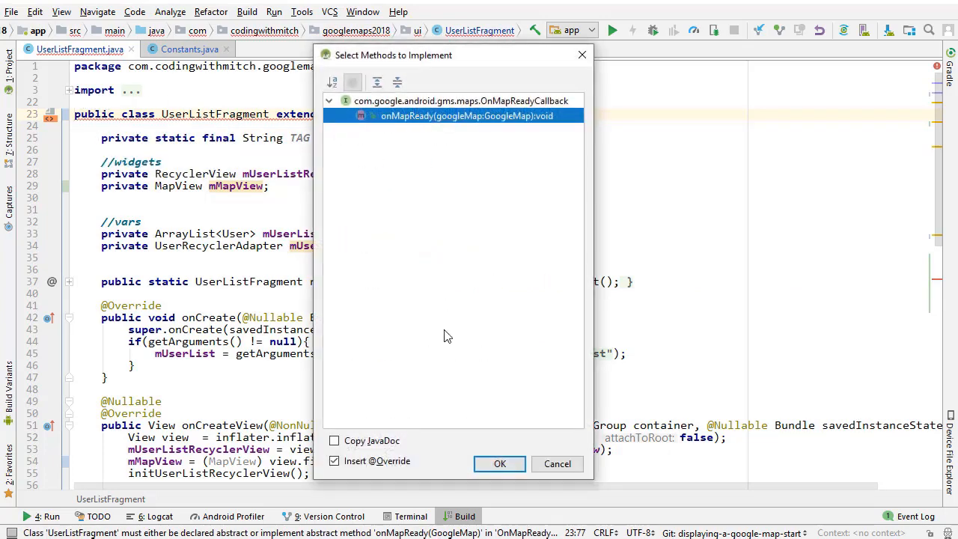
{"action": "left_click", "coordinate": [500, 463]}
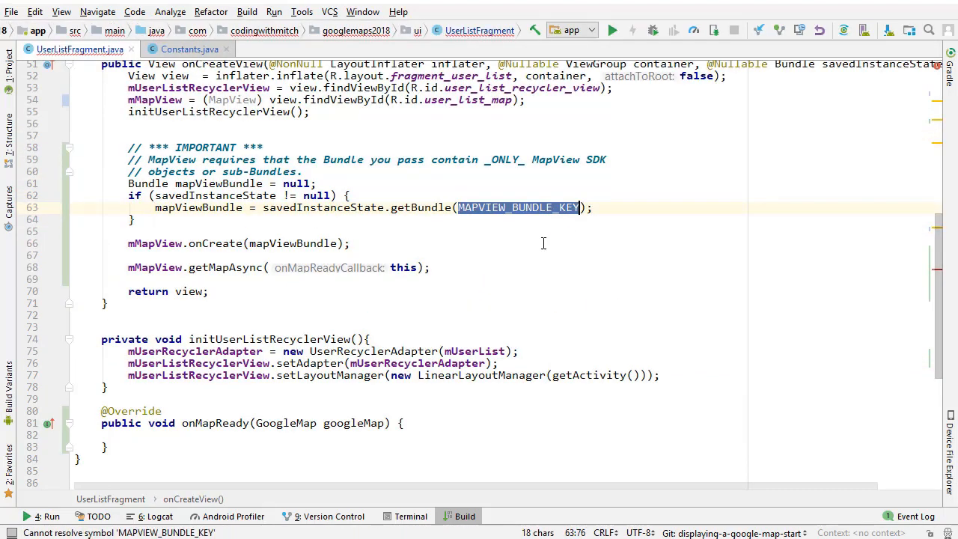
Step: Change MAPVIEW_BUNDLE_KEY in Constants from private to public
{"action": "left_click", "coordinate": [184, 48]}
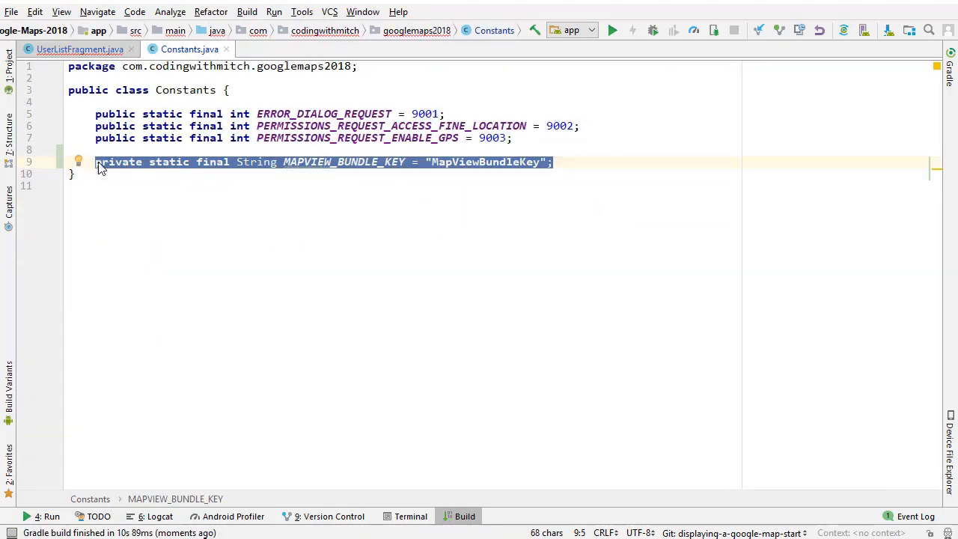
{"action": "type", "text": "public"}
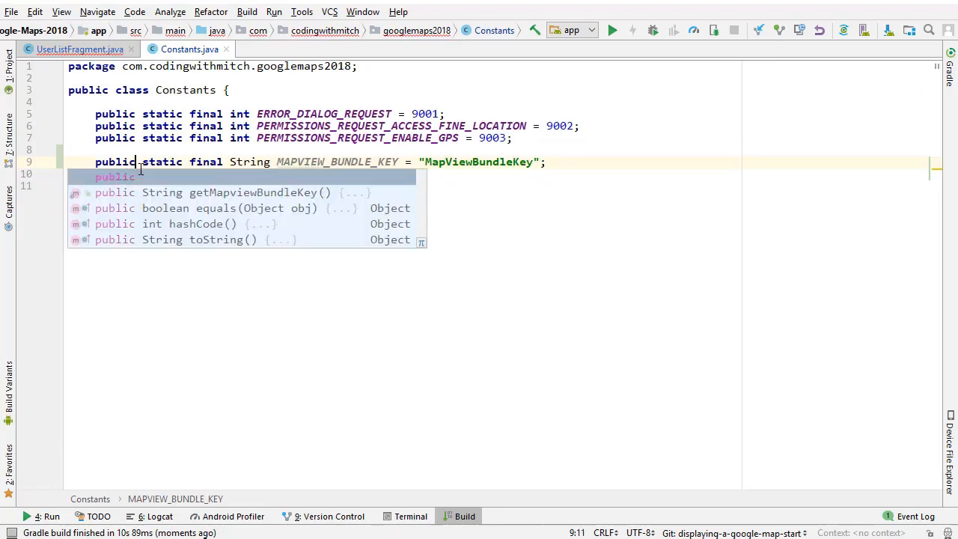
{"action": "left_click", "coordinate": [78, 48]}
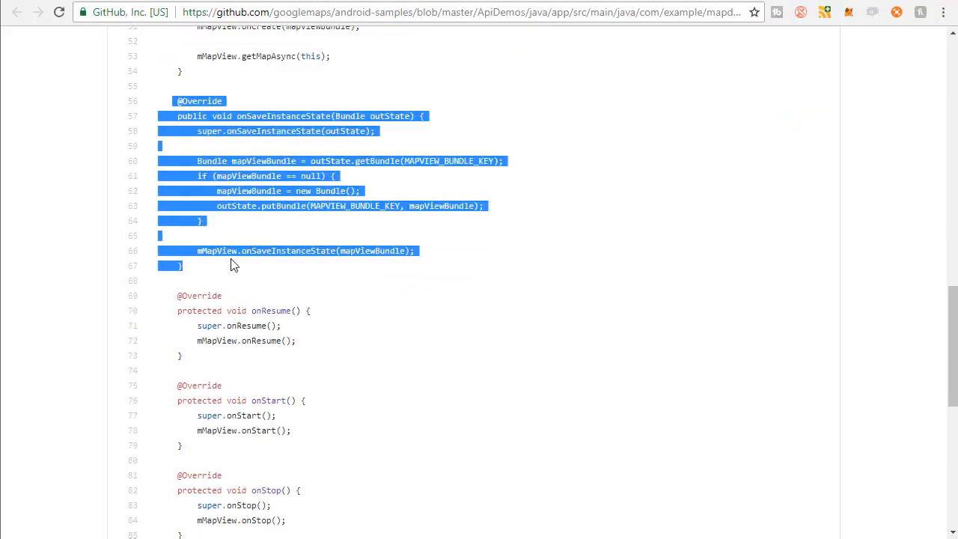
Step: Scroll the GitHub MapView sample down to its onSaveInstanceState method
{"action": "scroll", "scroll_direction": "down", "scroll_amount": 3}
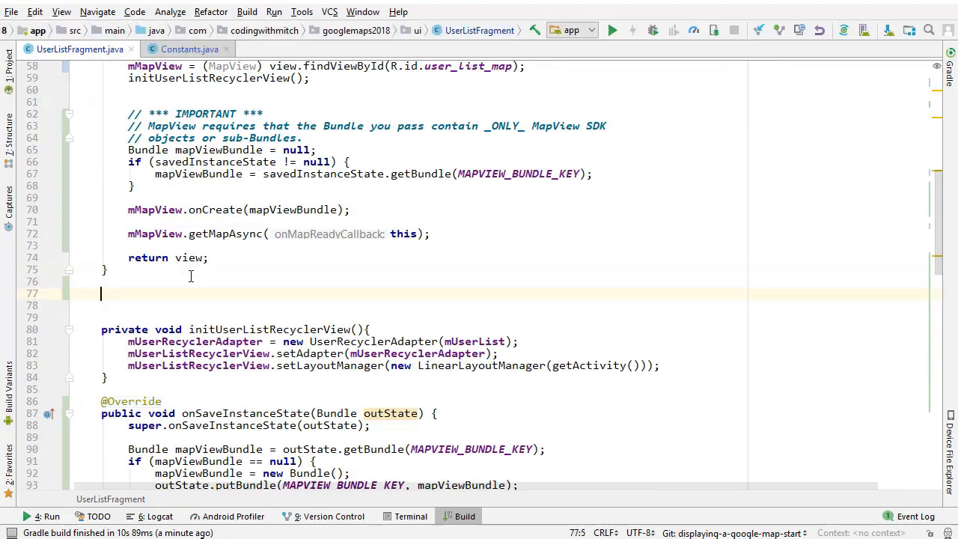
Step: Write private void initGoogleMap(Bundle savedInstanceState) and call it with savedInstanceState
{"action": "type", "text": "private"}
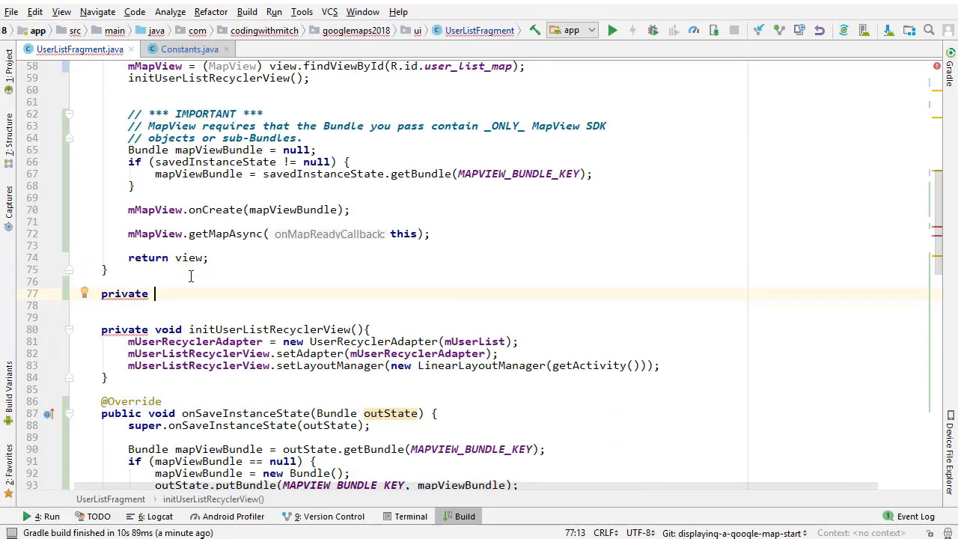
{"action": "type", "text": "void init"}
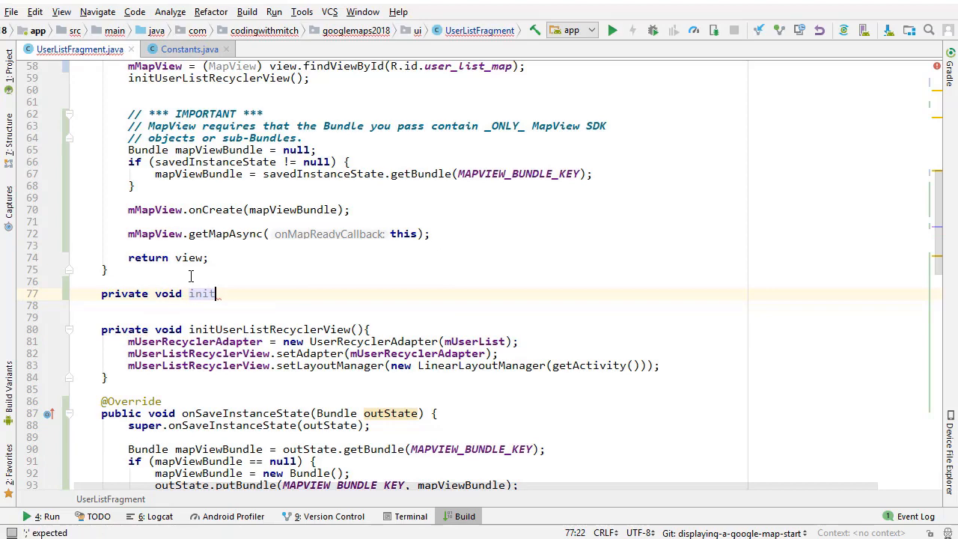
{"action": "type", "text": "GoogleMap()"}
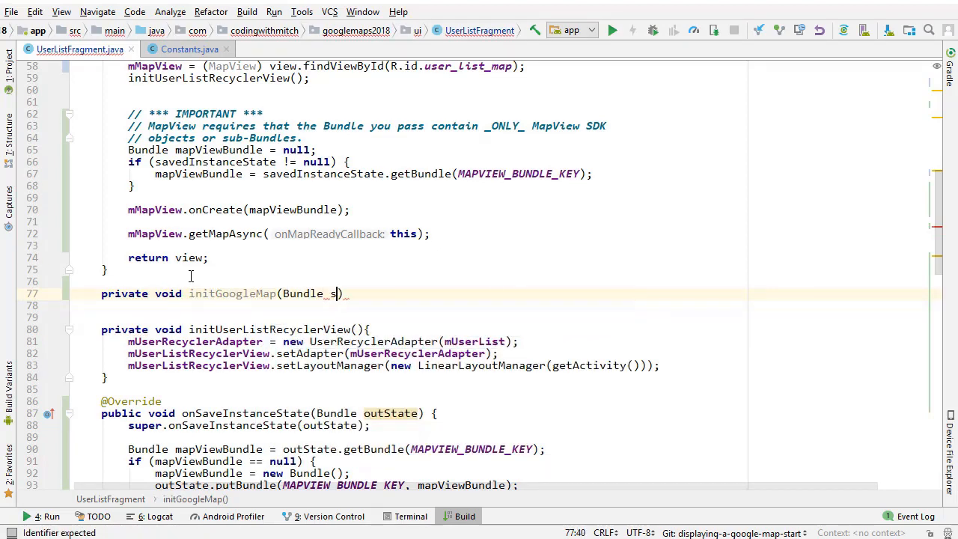
{"action": "type", "text": "avedInstanceState"}
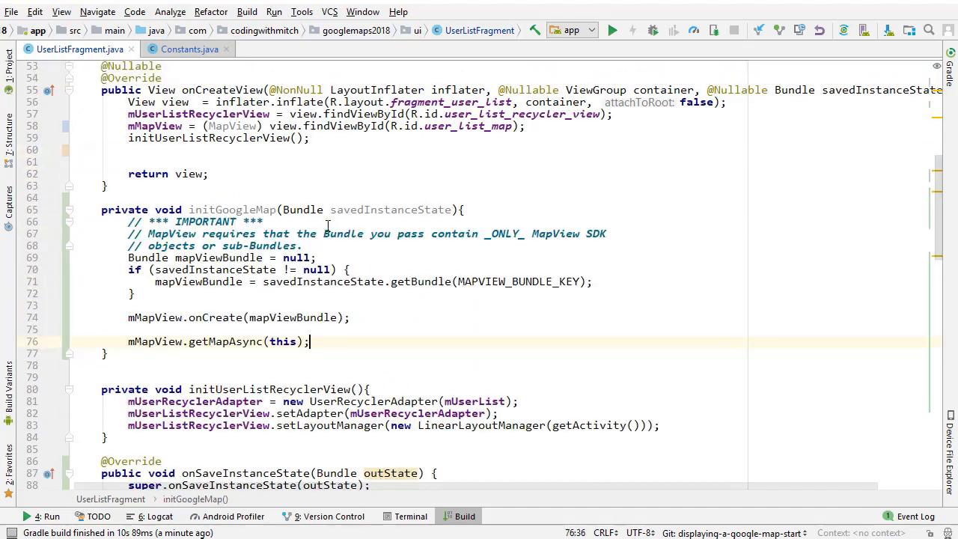
{"action": "type", "text": "sav"}
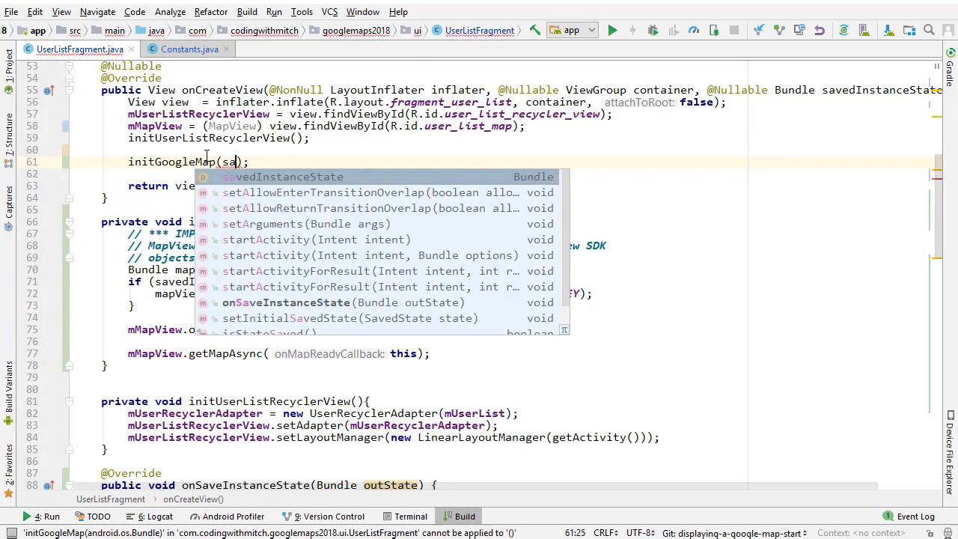
{"action": "key", "text": "Enter"}
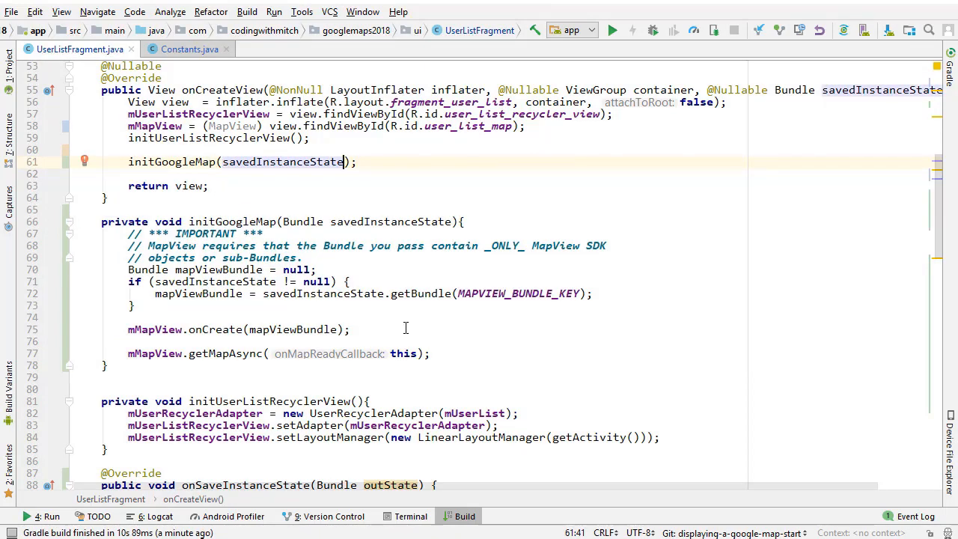
{"action": "mouse_move", "coordinate": [426, 328]}
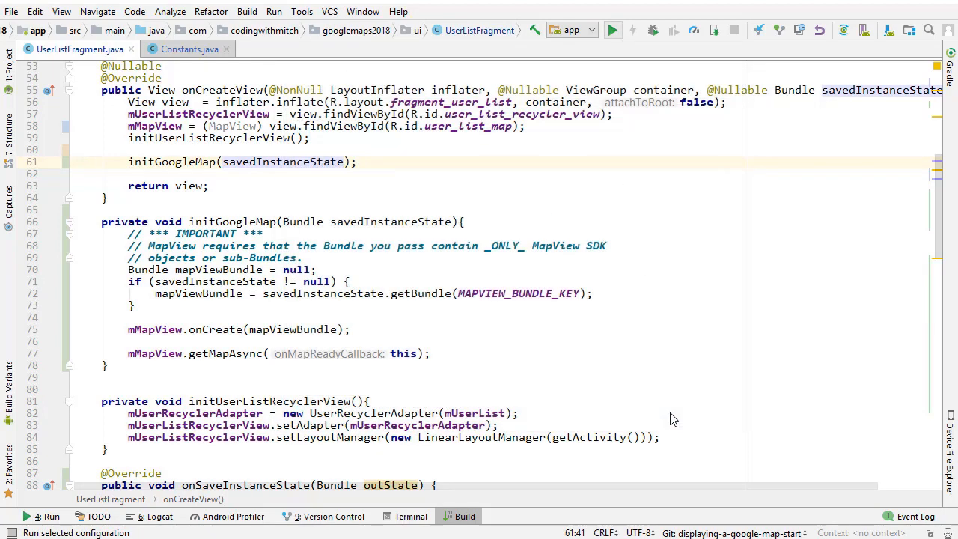
Step: Run the app, open User list from the chatroom menu, then scroll code to onMapReady
{"action": "left_click", "coordinate": [611, 30]}
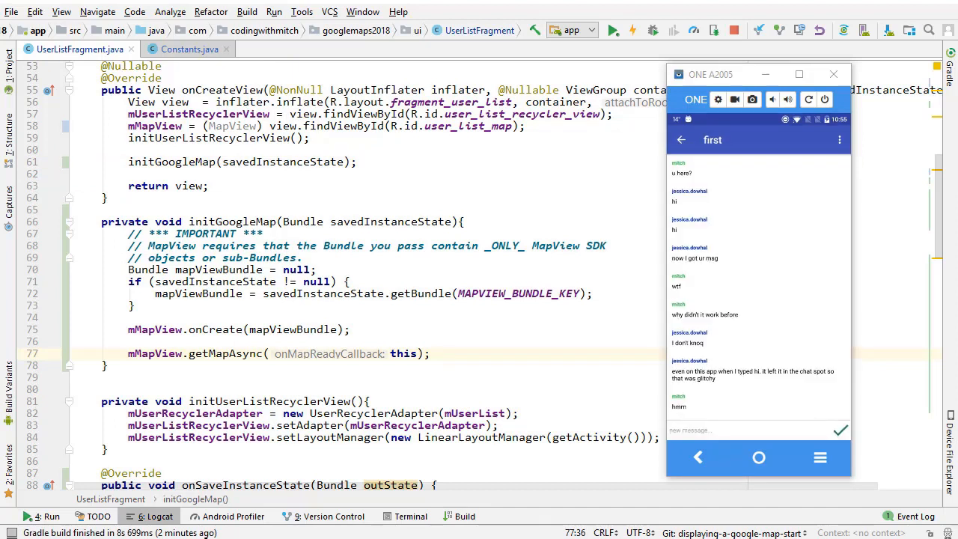
{"action": "left_click", "coordinate": [839, 139]}
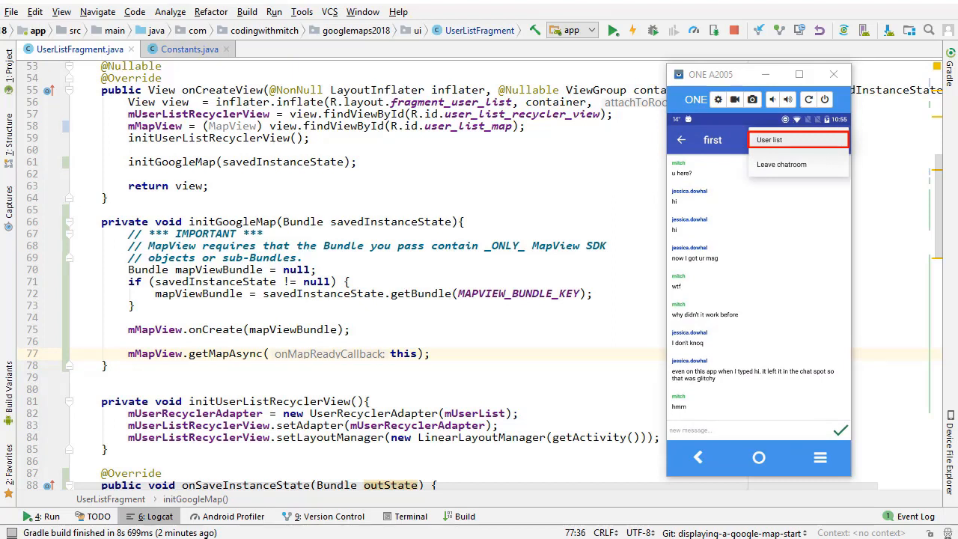
{"action": "left_click", "coordinate": [776, 139]}
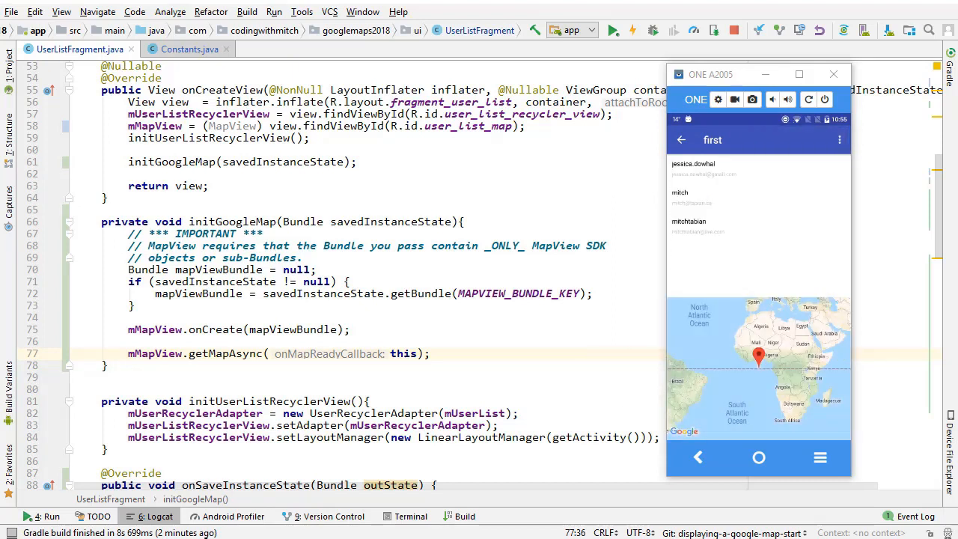
{"action": "left_click", "coordinate": [759, 359]}
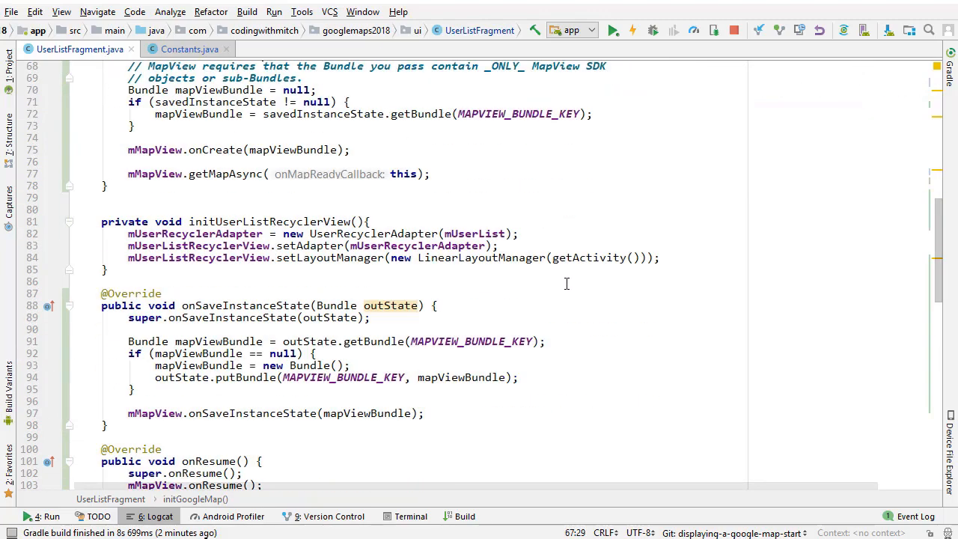
{"action": "scroll", "scroll_direction": "down", "scroll_amount": 3}
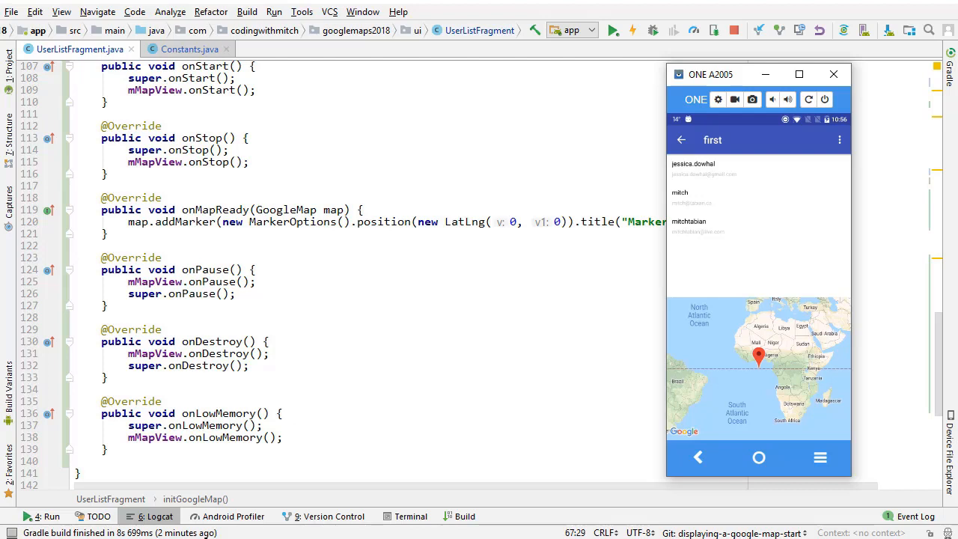
{"action": "mouse_move", "coordinate": [453, 257]}
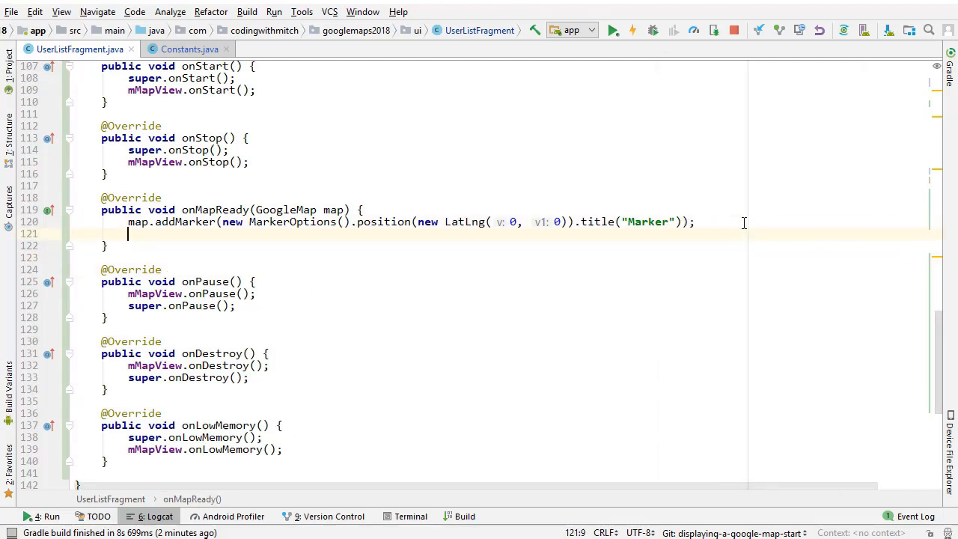
Step: Add map.setMyLocationEnabled(true) wrapped in a location permission check using getActivity()
{"action": "type", "text": "map.setMyLocationEnabled(true);"}
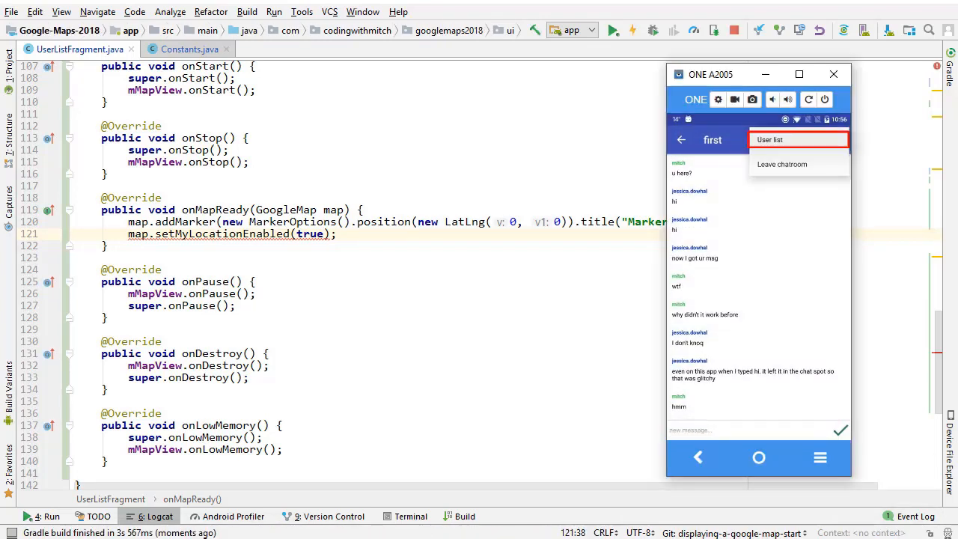
{"action": "left_click", "coordinate": [770, 139]}
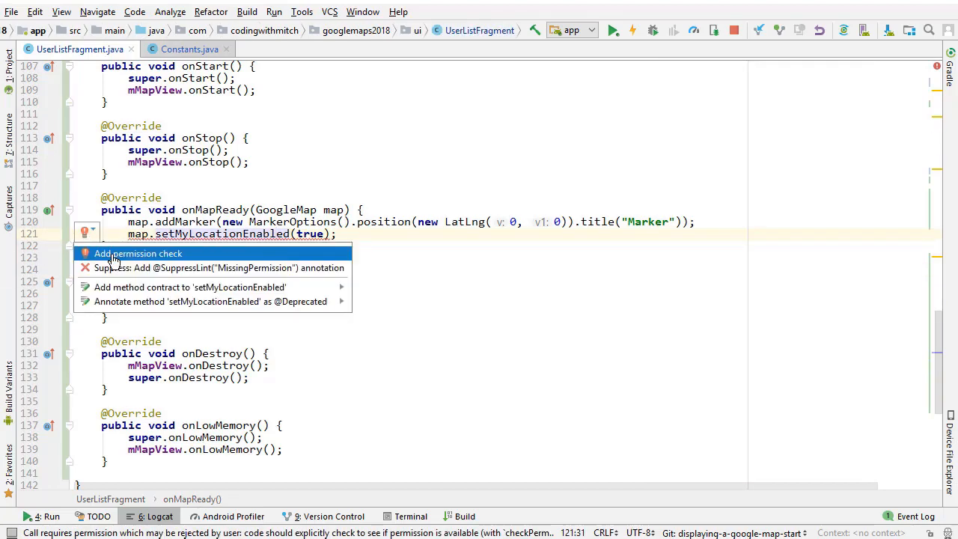
{"action": "left_click", "coordinate": [137, 253]}
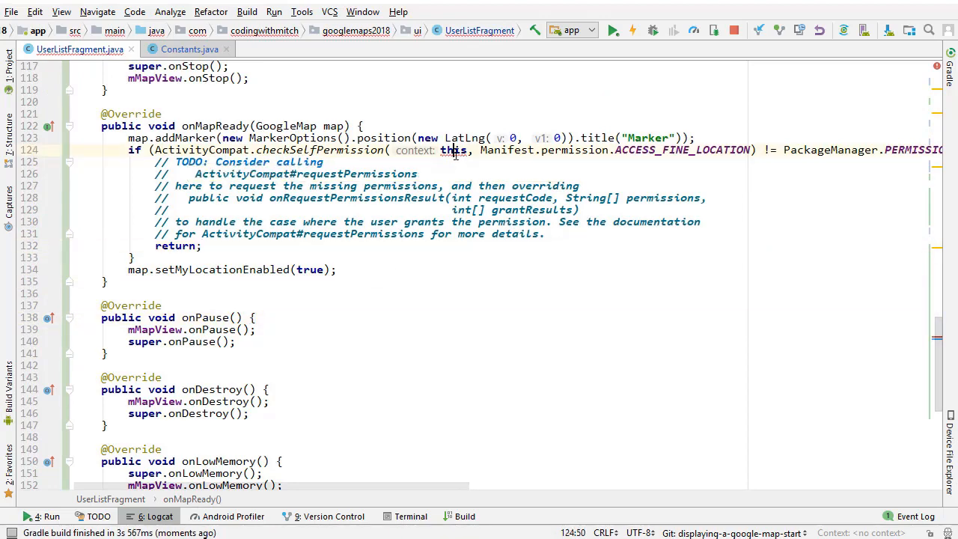
{"action": "type", "text": "getActivity()"}
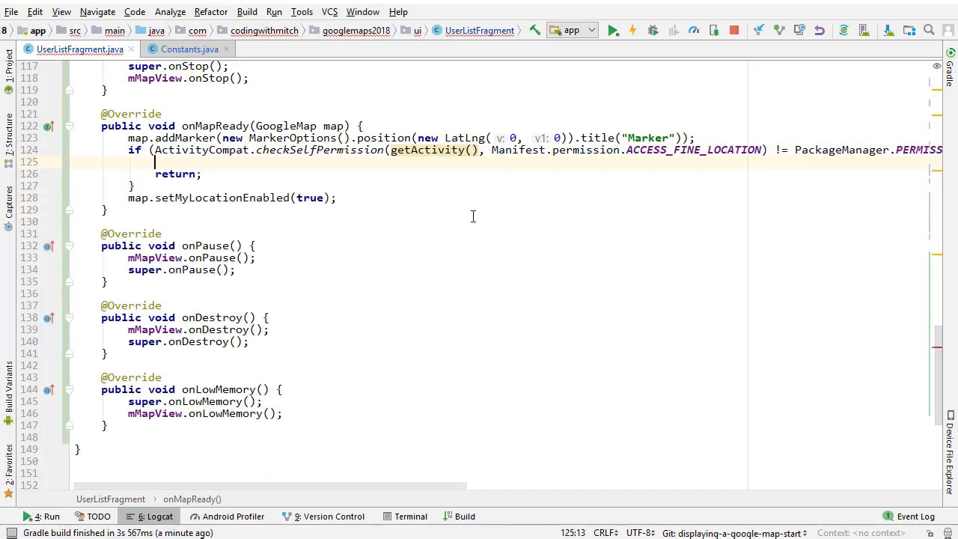
{"action": "left_click", "coordinate": [609, 30]}
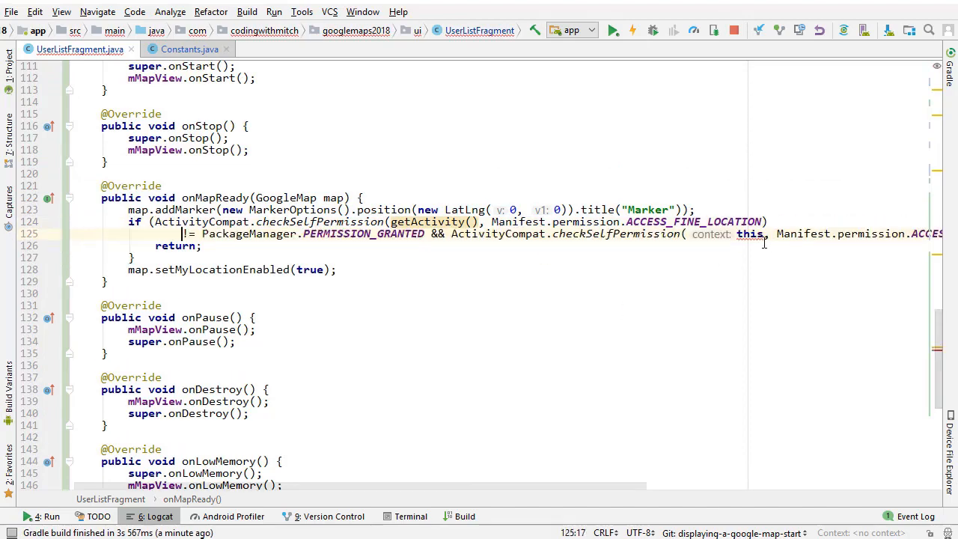
{"action": "type", "text": "h"}
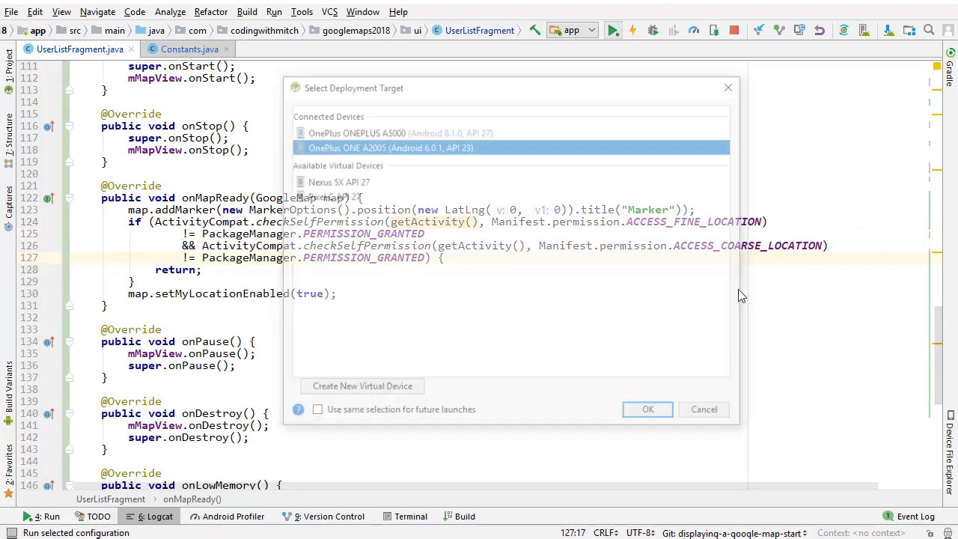
Step: Deploy to the OnePlus ONE A2005 and open User list from the chatroom overflow menu
{"action": "left_click", "coordinate": [648, 409]}
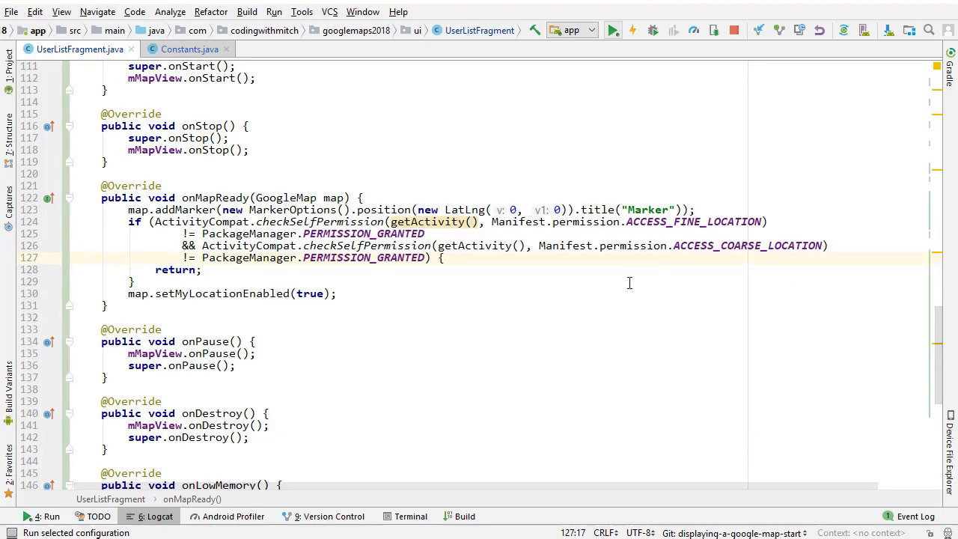
{"action": "left_click", "coordinate": [612, 30]}
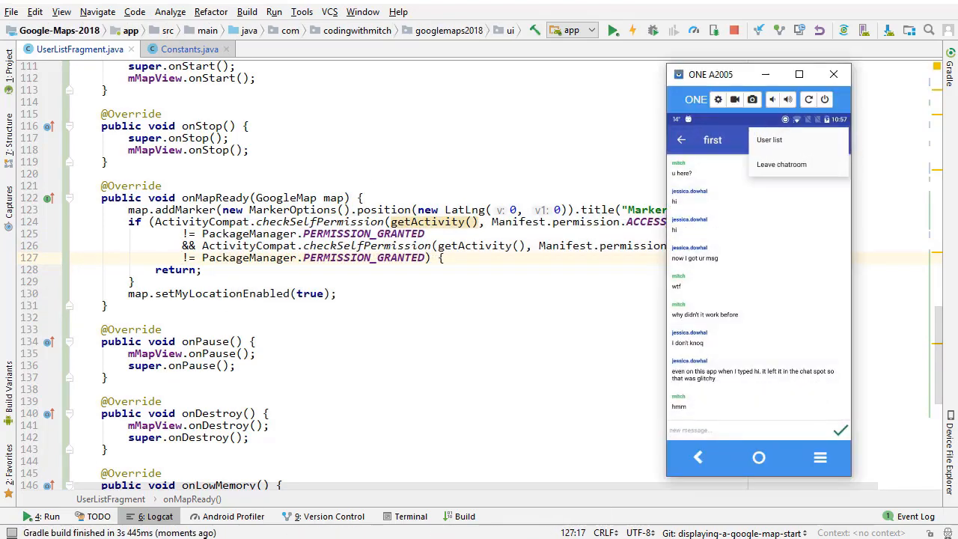
{"action": "left_click", "coordinate": [770, 139]}
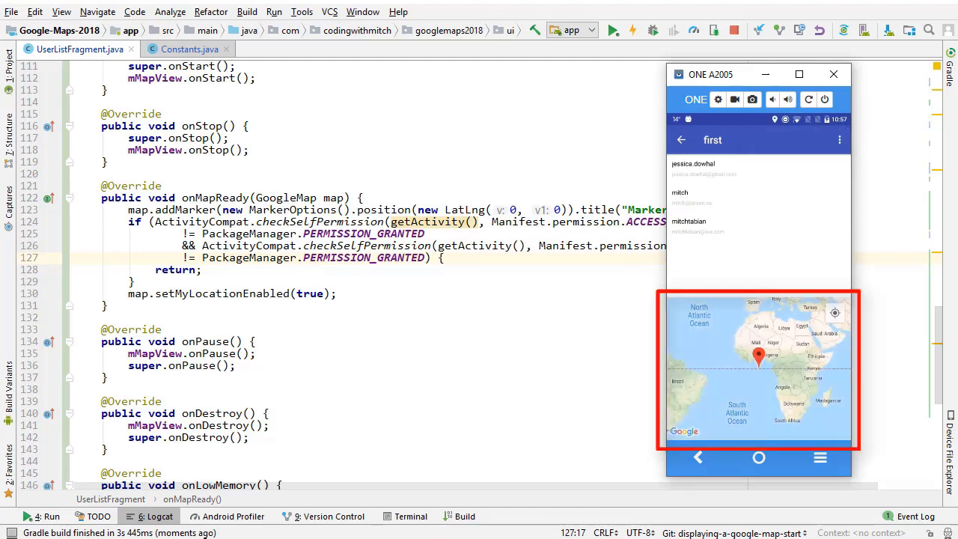